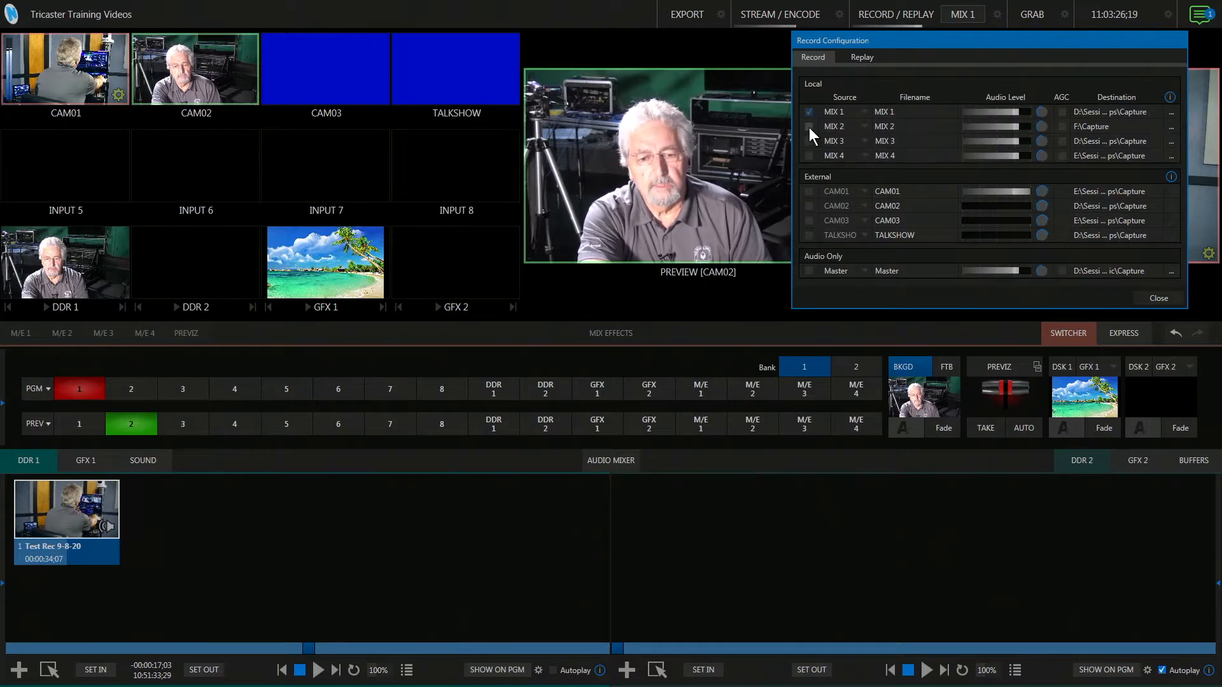
# Enable MIX 2 recording and set its filename to ExtRec1.
pyautogui.click(809, 126)
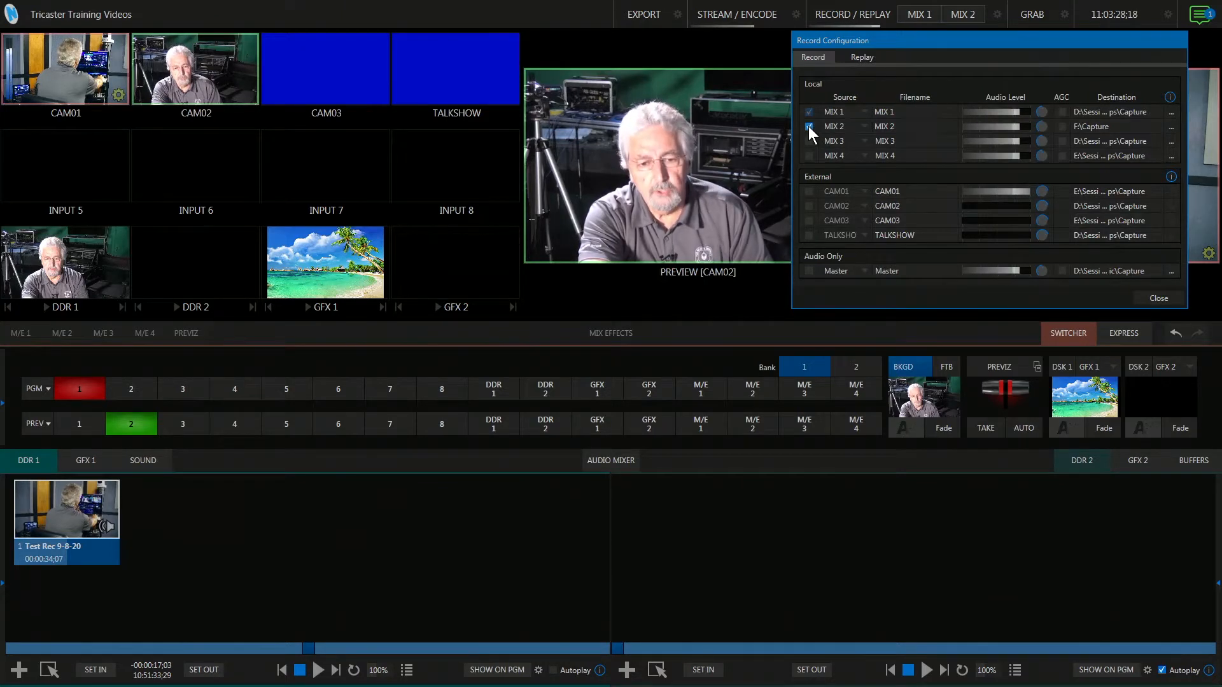
pyautogui.click(809, 126)
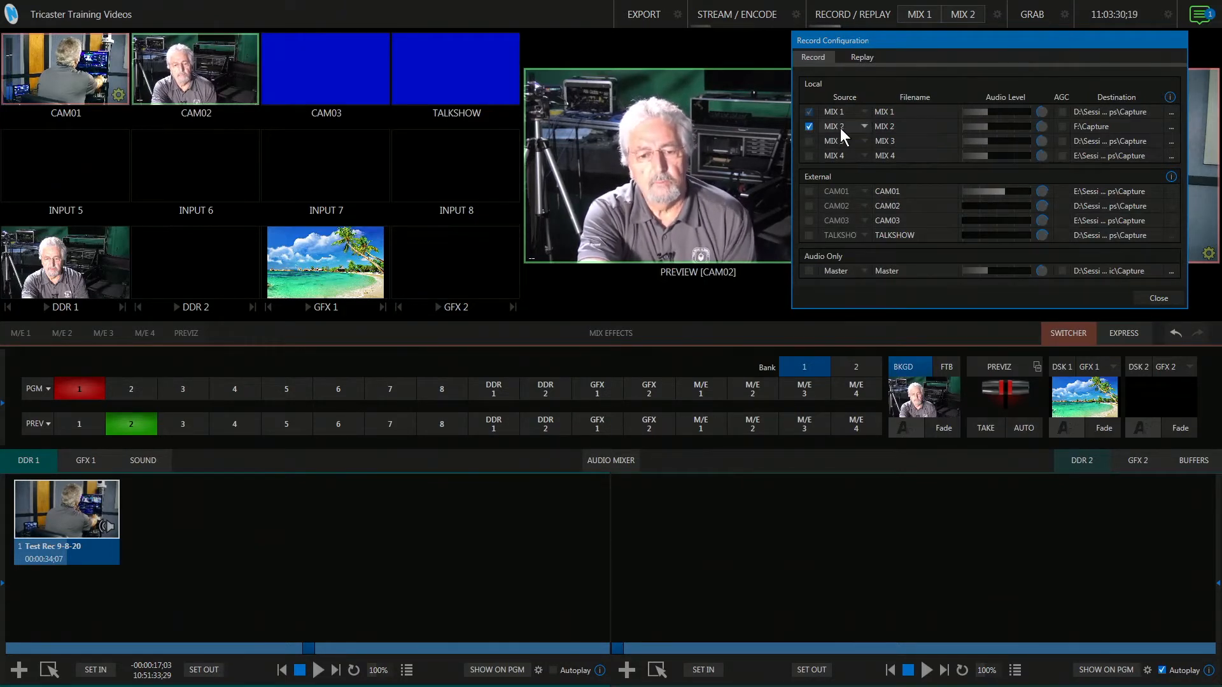
pyautogui.click(896, 126)
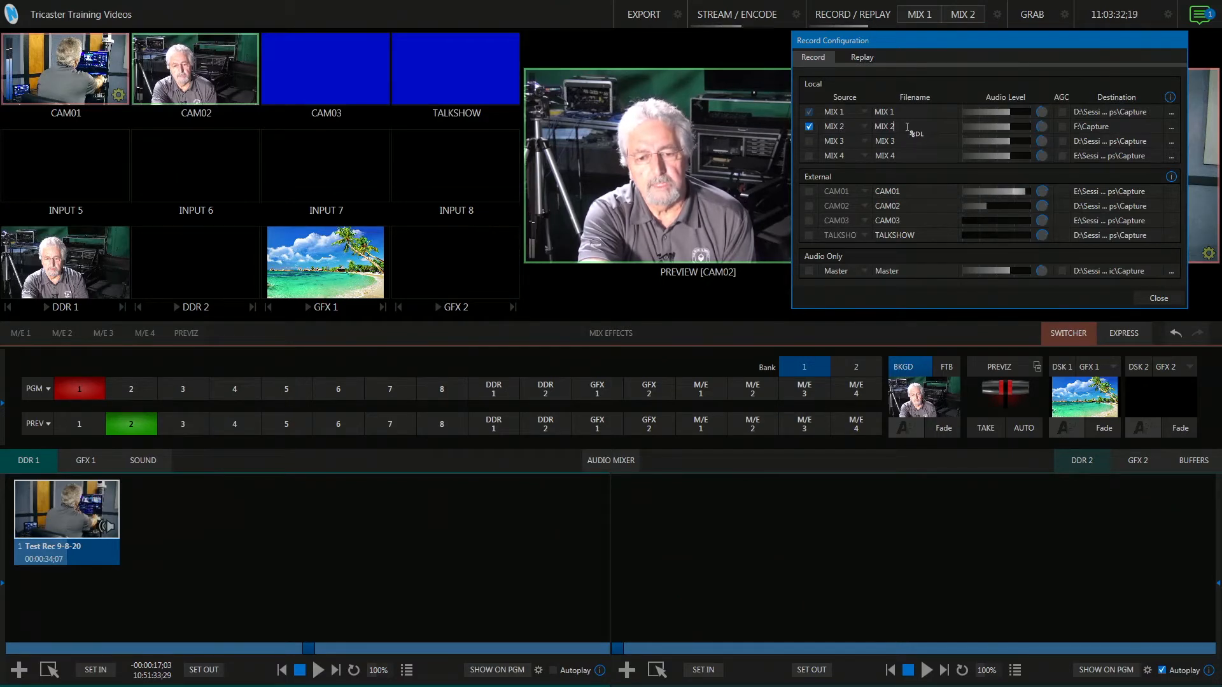
pyautogui.doubleClick(884, 126)
pyautogui.write('E')
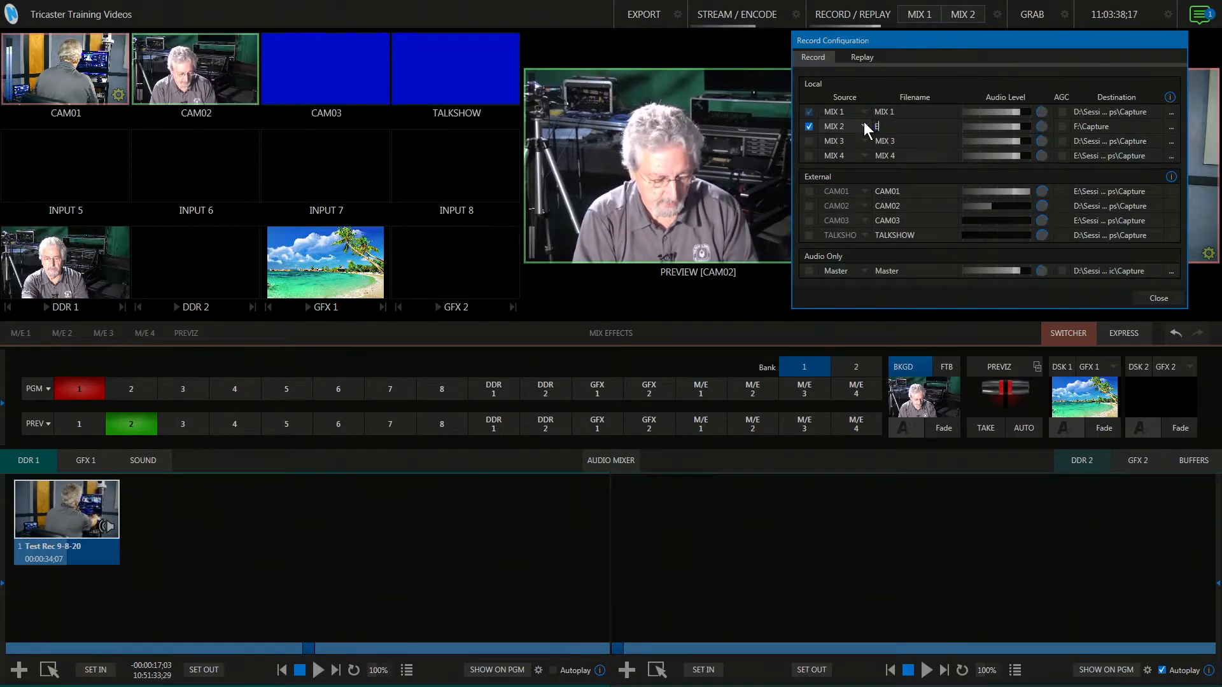
pyautogui.write('xtRec')
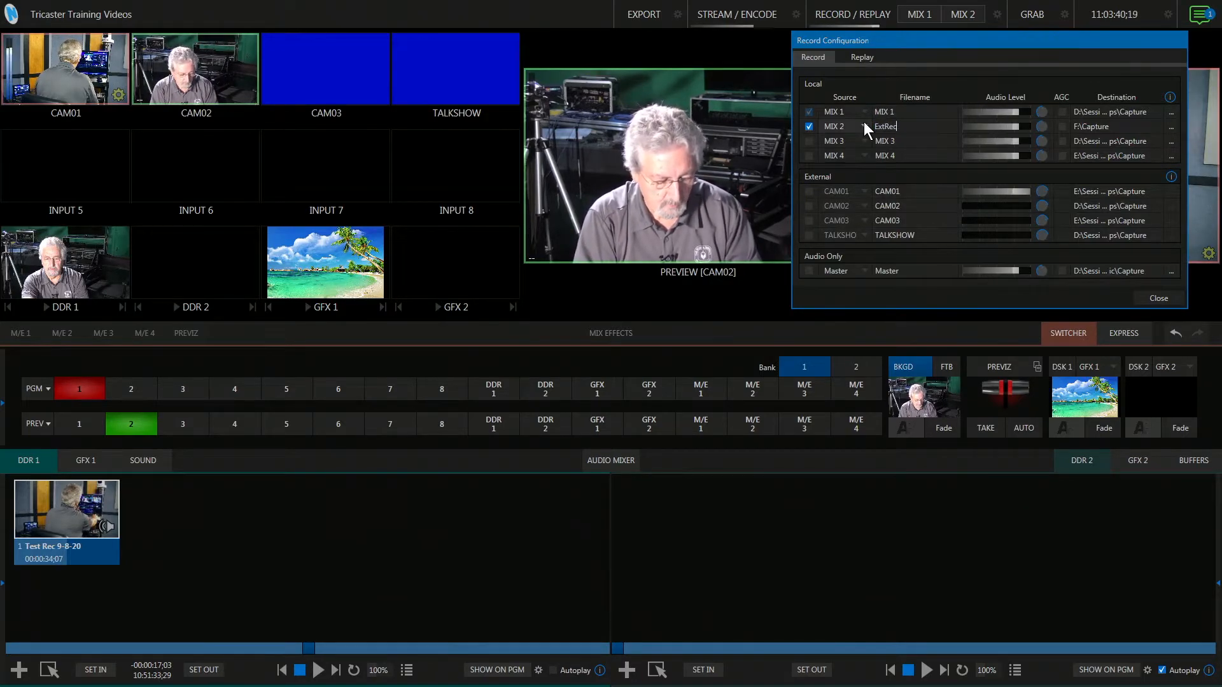
pyautogui.write('1')
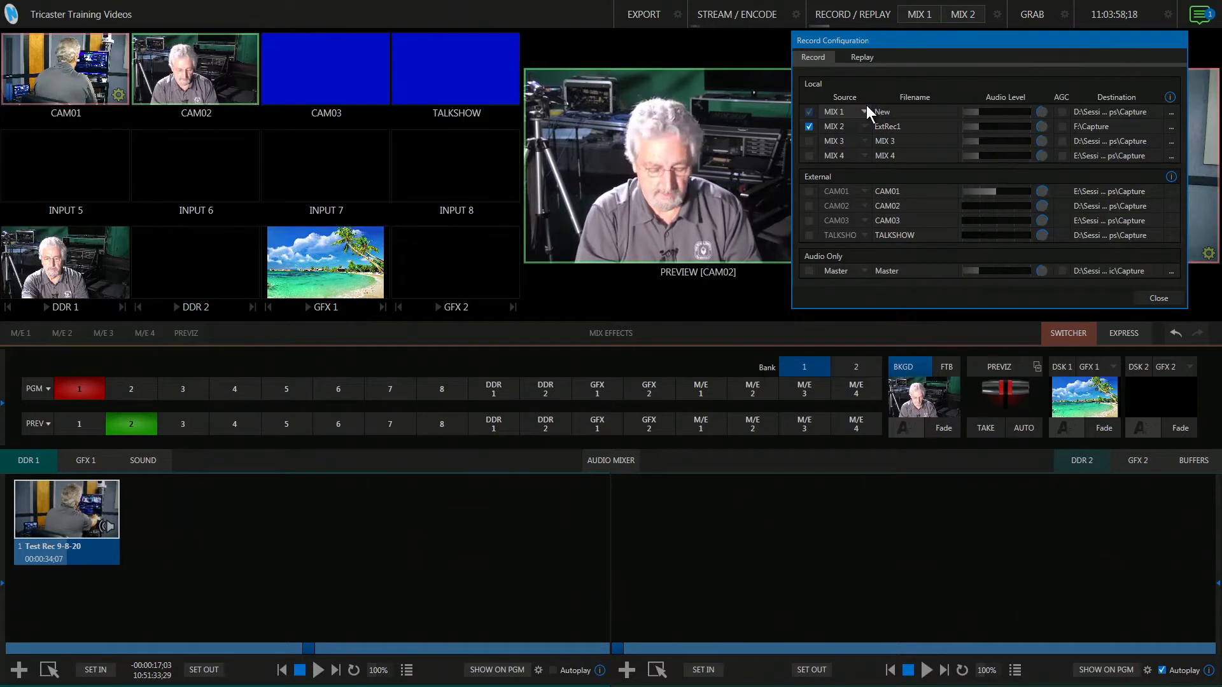
# Finish renaming MIX 1's recording to New Show 9-8-20, then select MIX 2's ExtRec1 filename for the date.
pyautogui.write('Show 9-8-20')
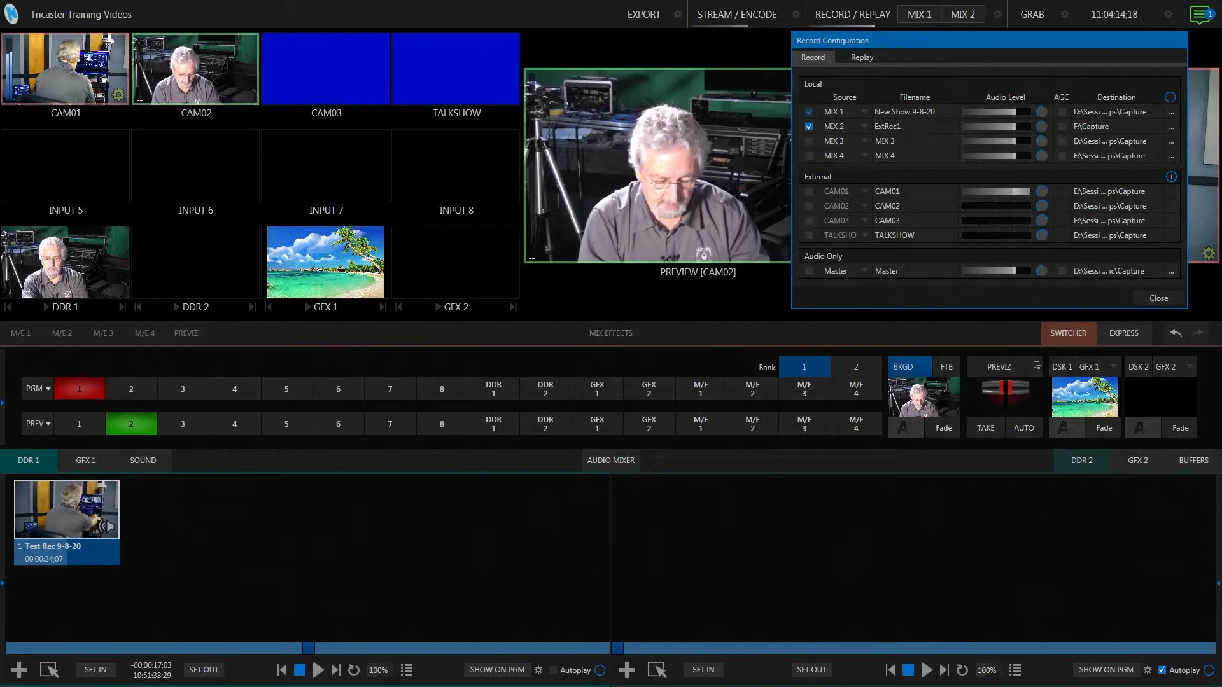
pyautogui.click(896, 126)
pyautogui.write(' 9-8-20')
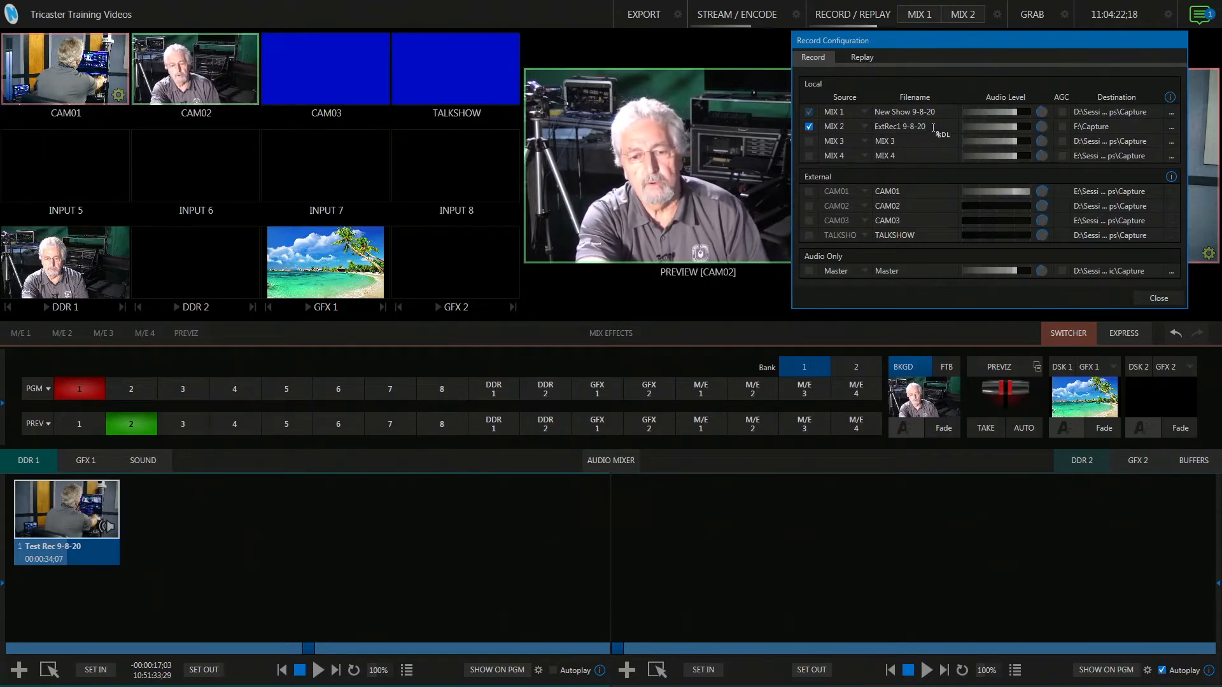
pyautogui.moveTo(1080, 118)
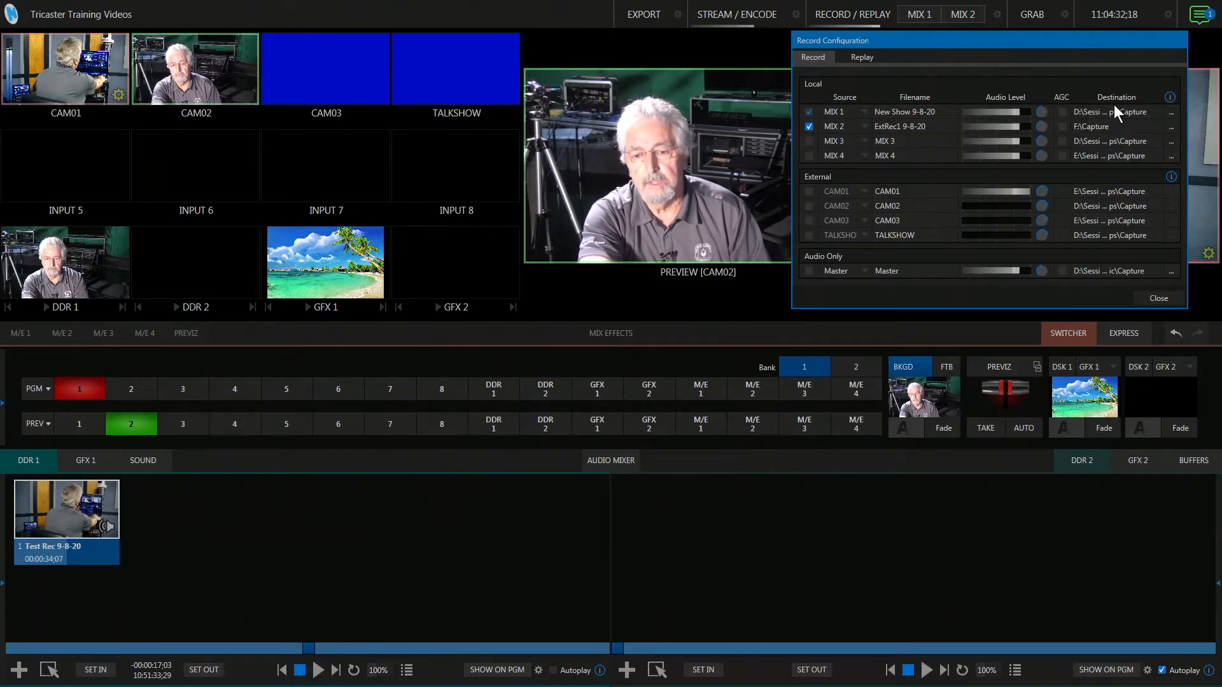
pyautogui.moveTo(1117, 112)
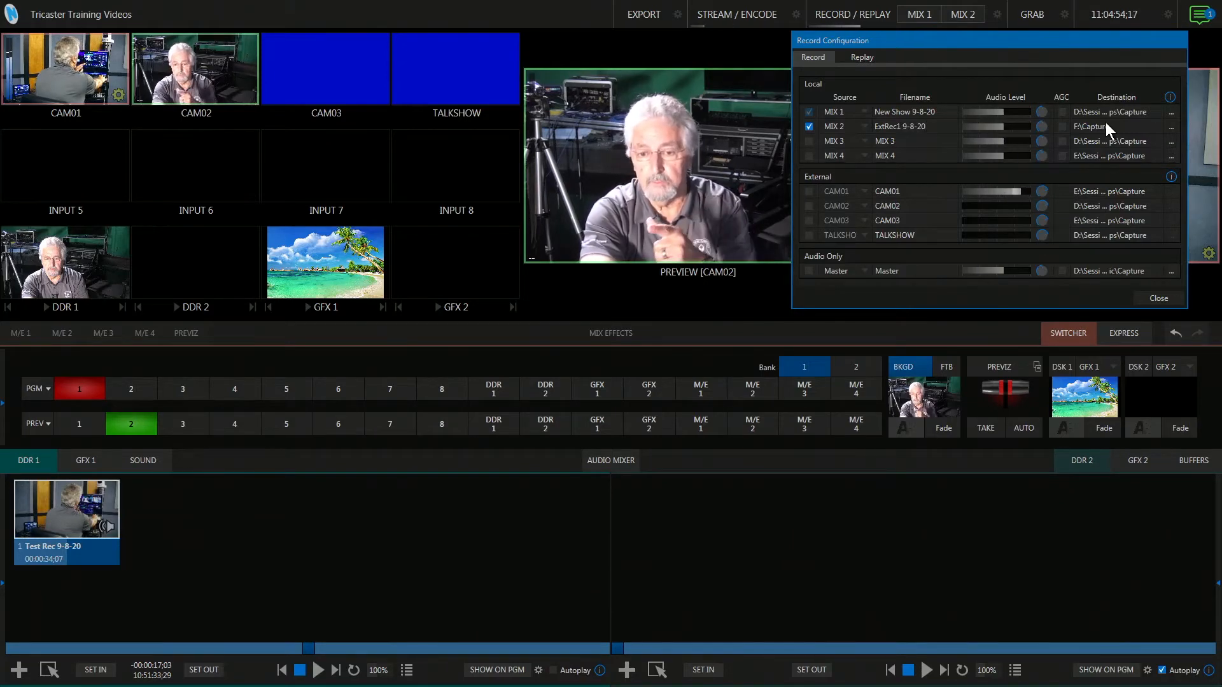
pyautogui.moveTo(947, 308)
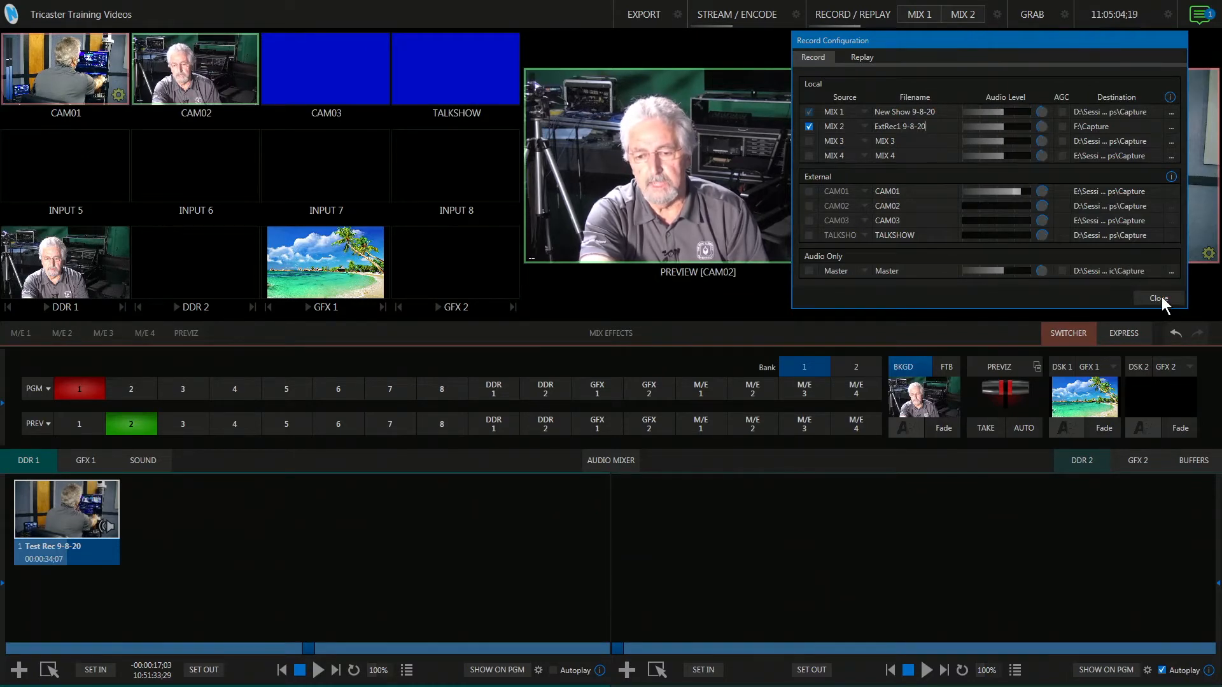
# Close recording settings and record while taking CAM02, then the GFX 1 beach graphic, to program.
pyautogui.click(1159, 298)
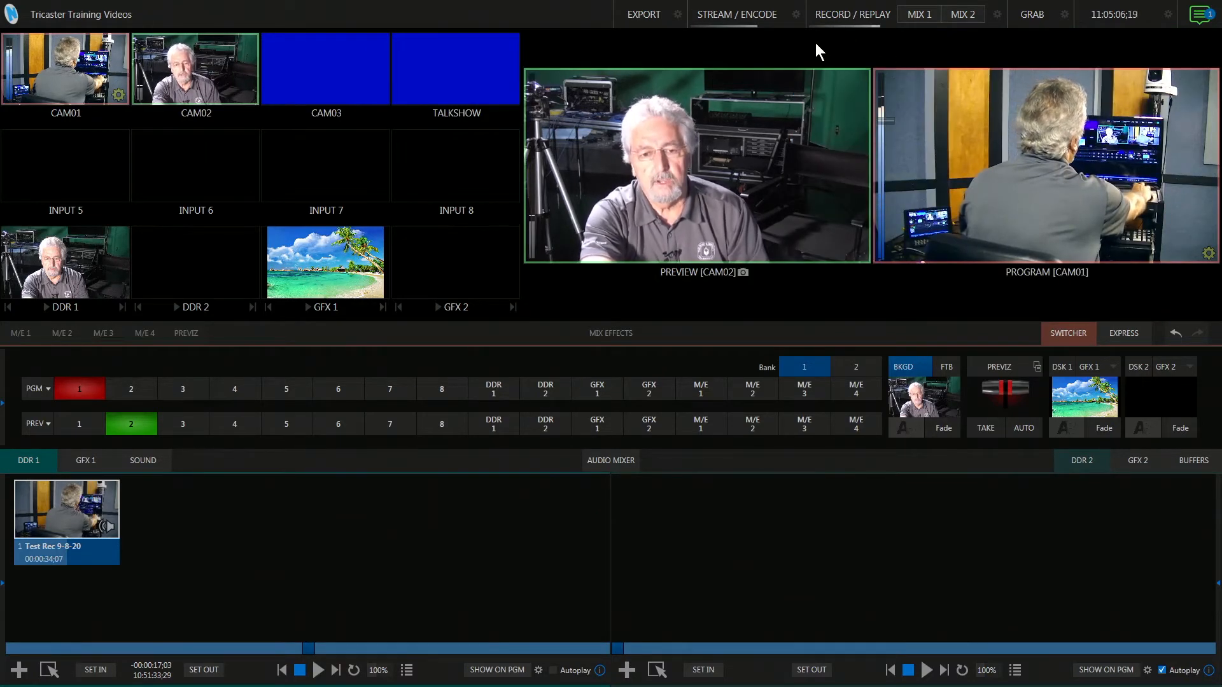
pyautogui.moveTo(996, 52)
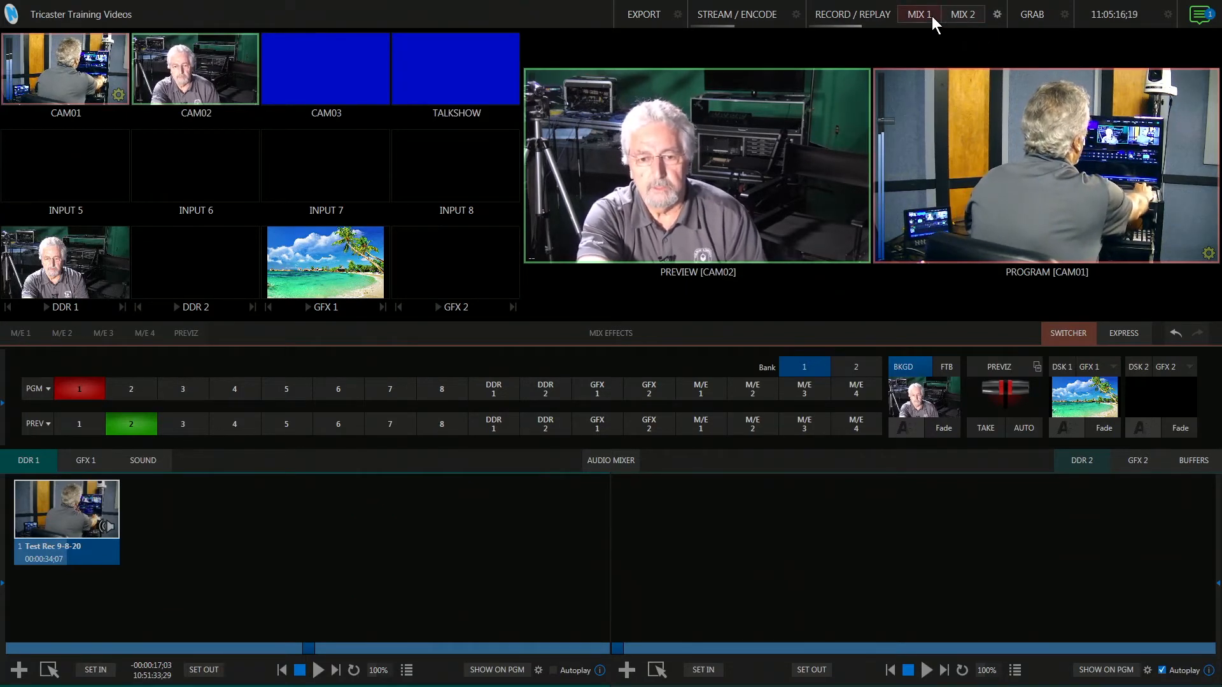
pyautogui.click(851, 14)
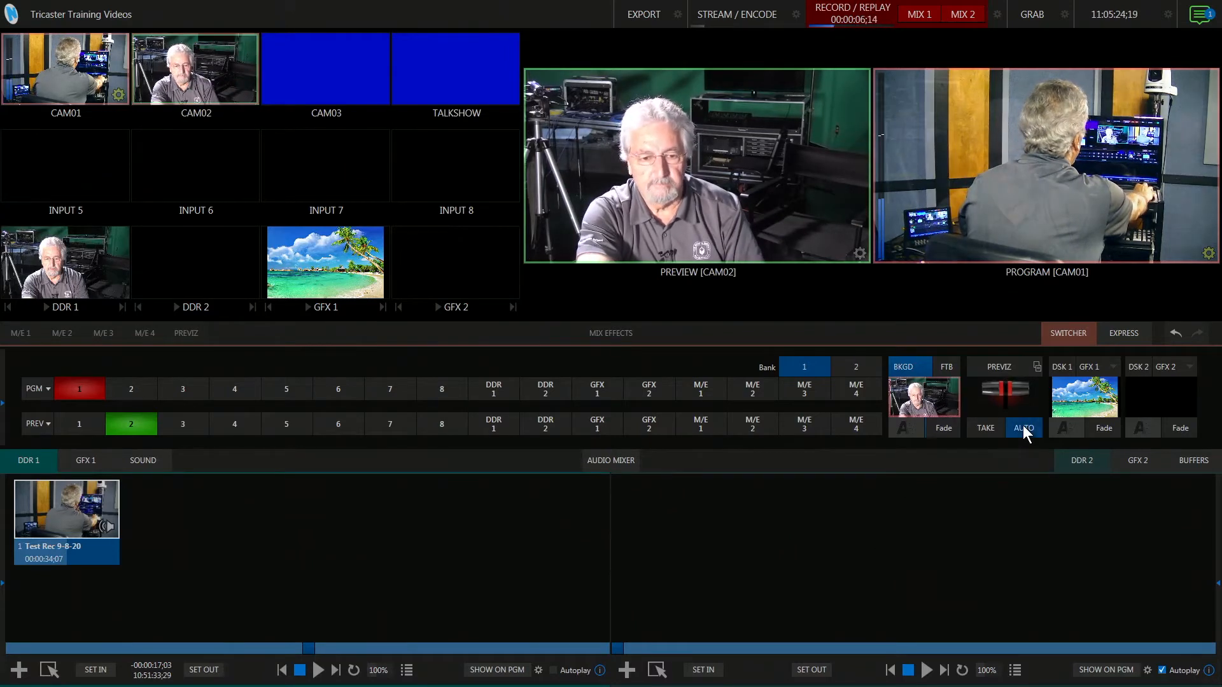
pyautogui.click(1023, 428)
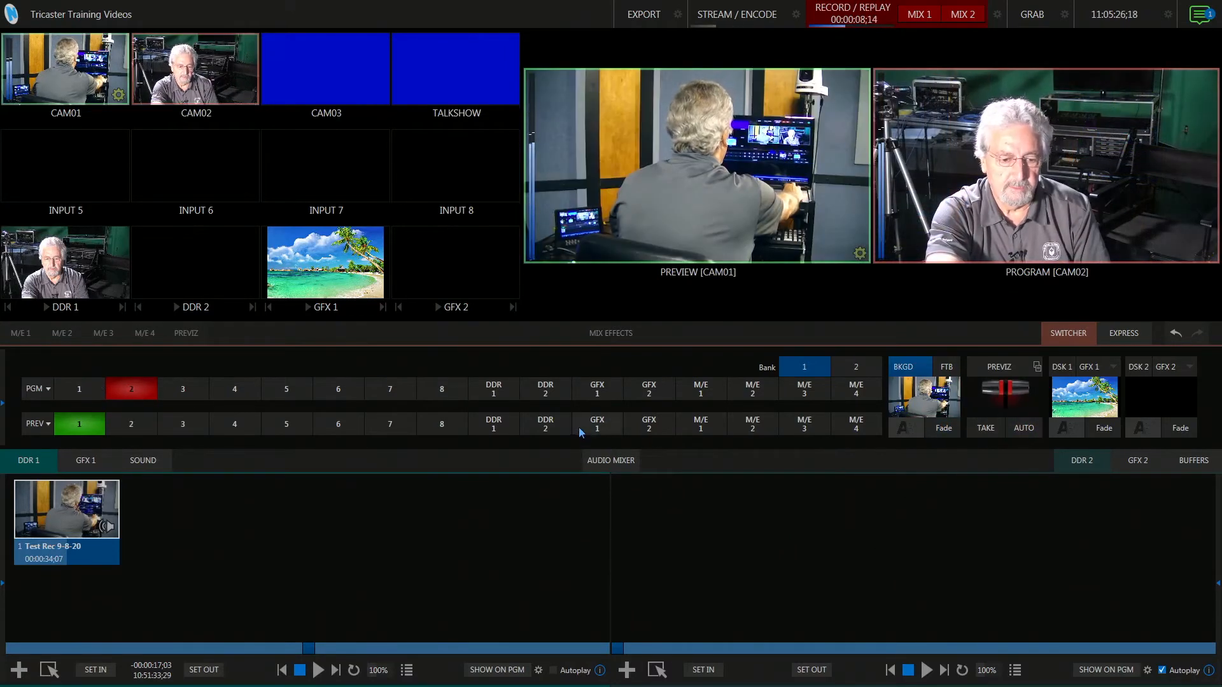
pyautogui.click(597, 424)
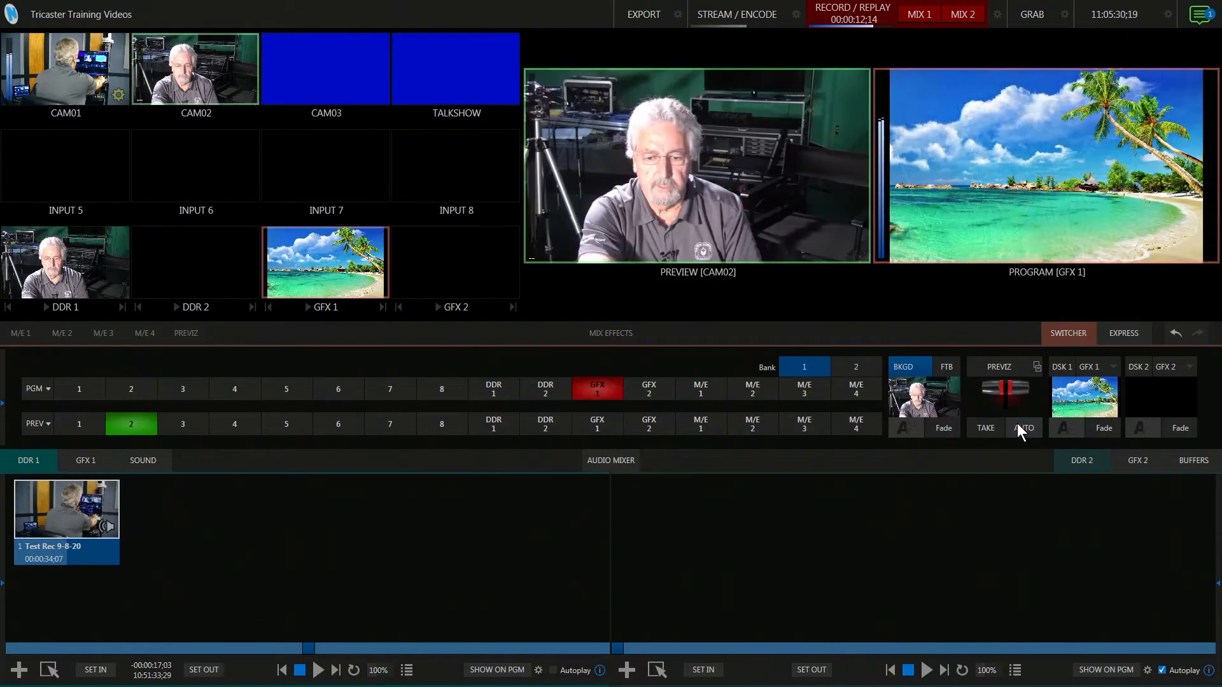
pyautogui.click(1024, 427)
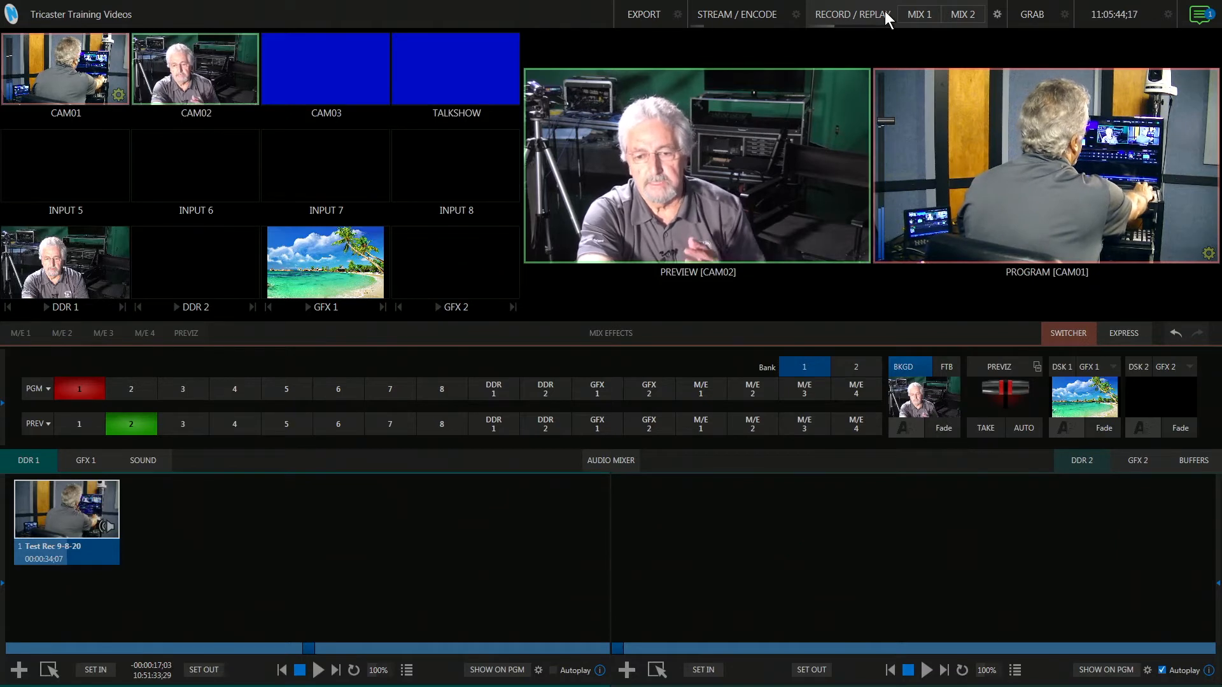
pyautogui.moveTo(857, 619)
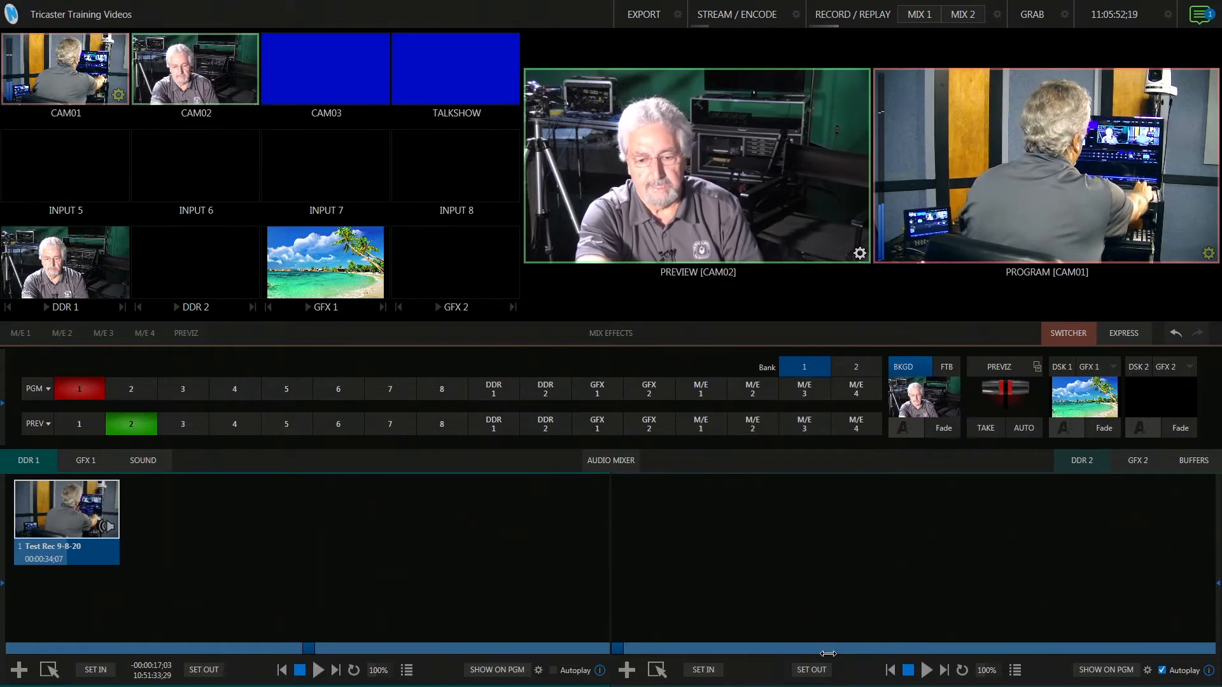
pyautogui.moveTo(340, 588)
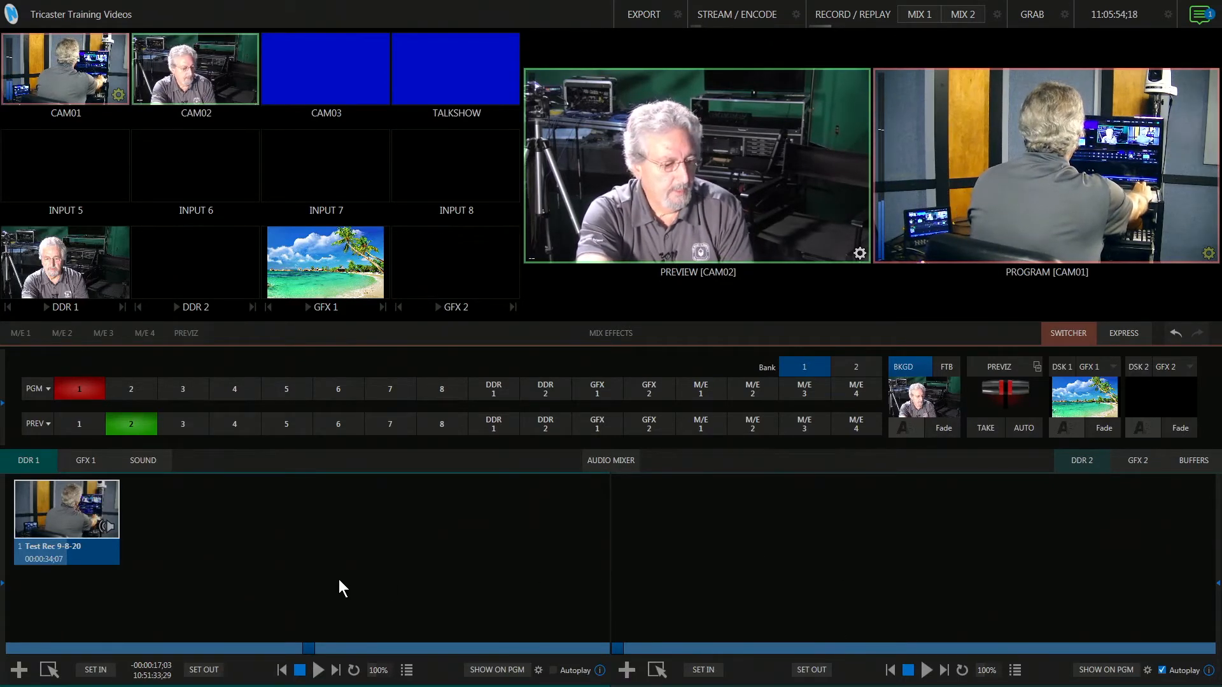
pyautogui.moveTo(1037, 520)
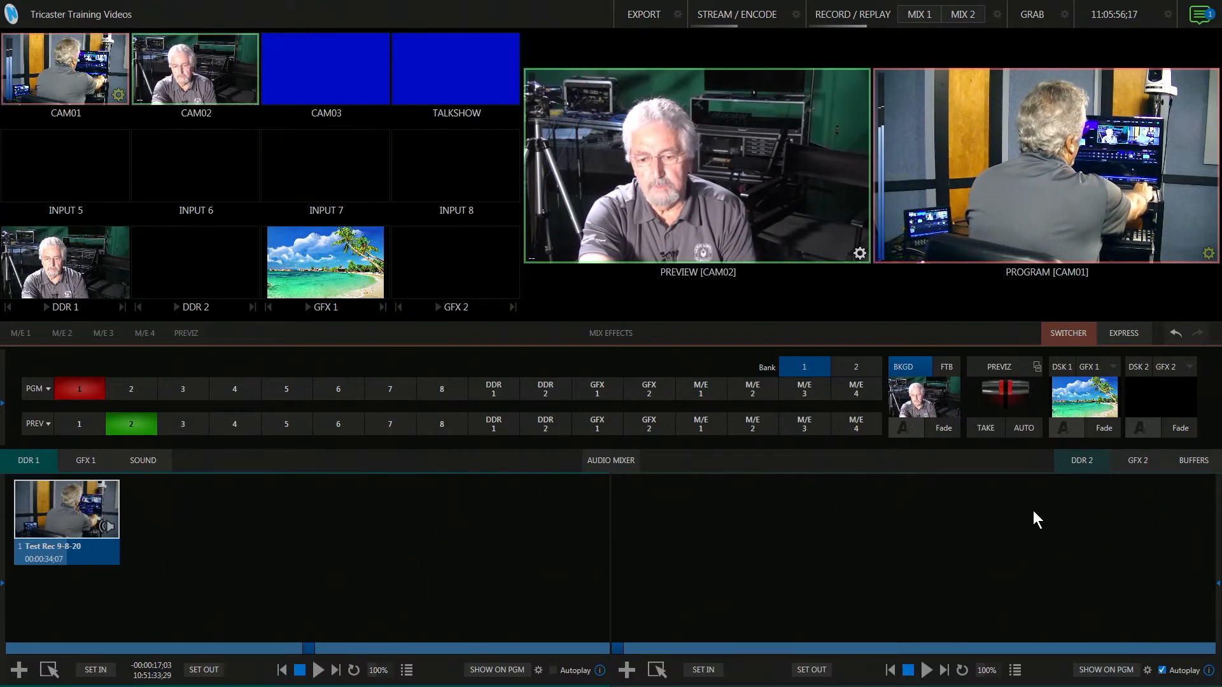
pyautogui.moveTo(770, 552)
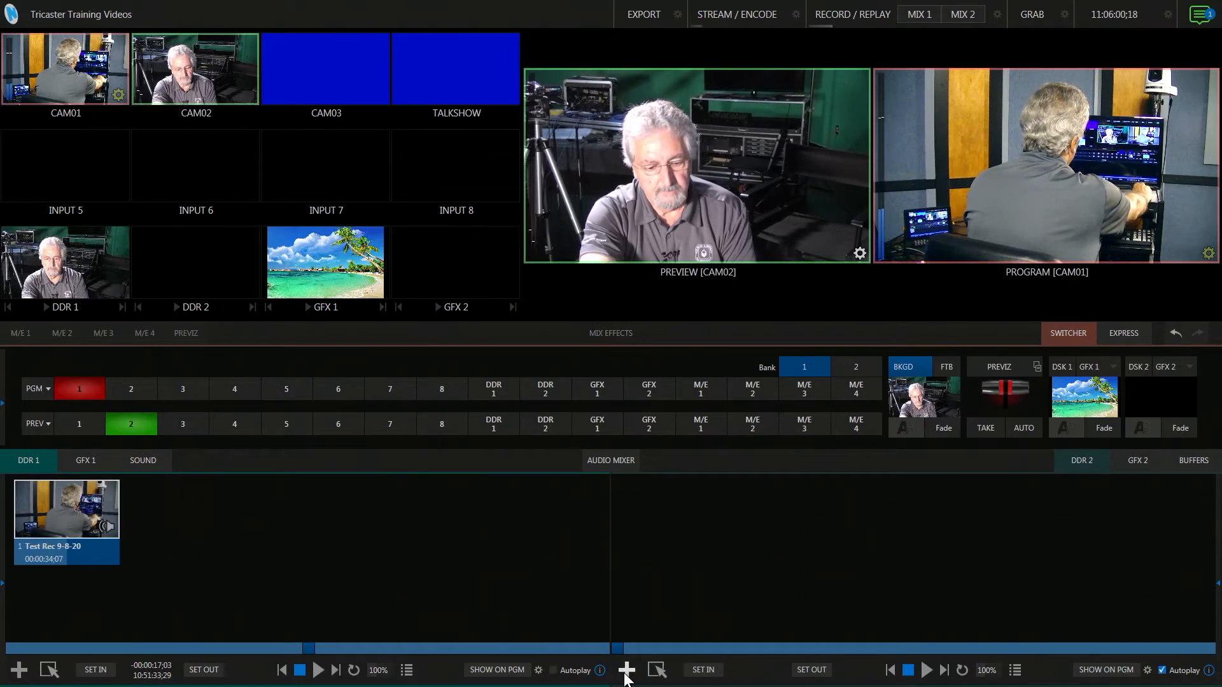
# Open the Media Browser from the DDR 2 player's Add Media button.
pyautogui.click(625, 669)
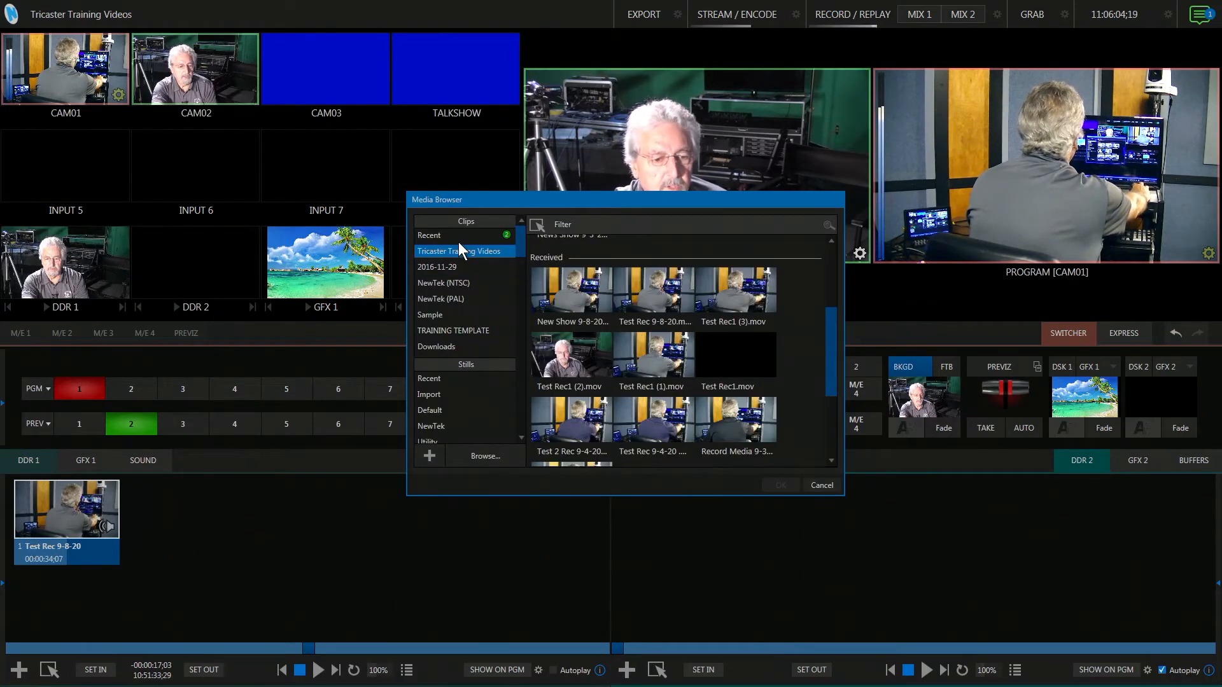
# Load Test Rec1 (2).mov from the Received recordings into DDR 2.
pyautogui.click(448, 266)
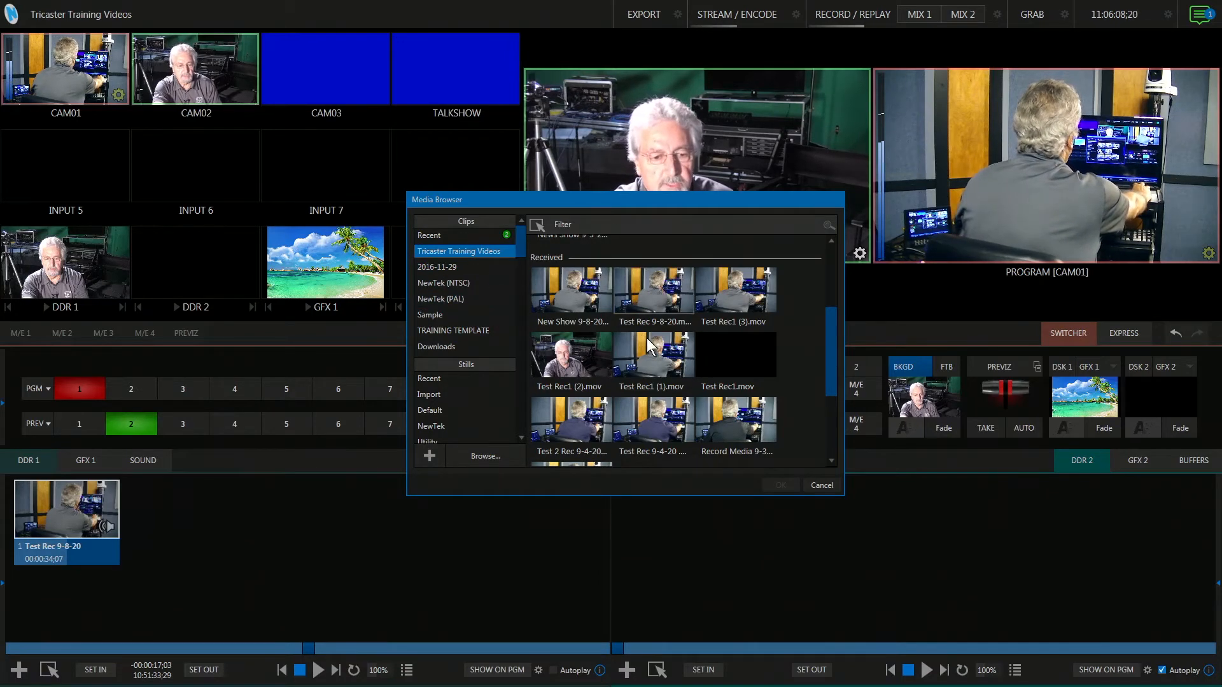
pyautogui.scroll(3)
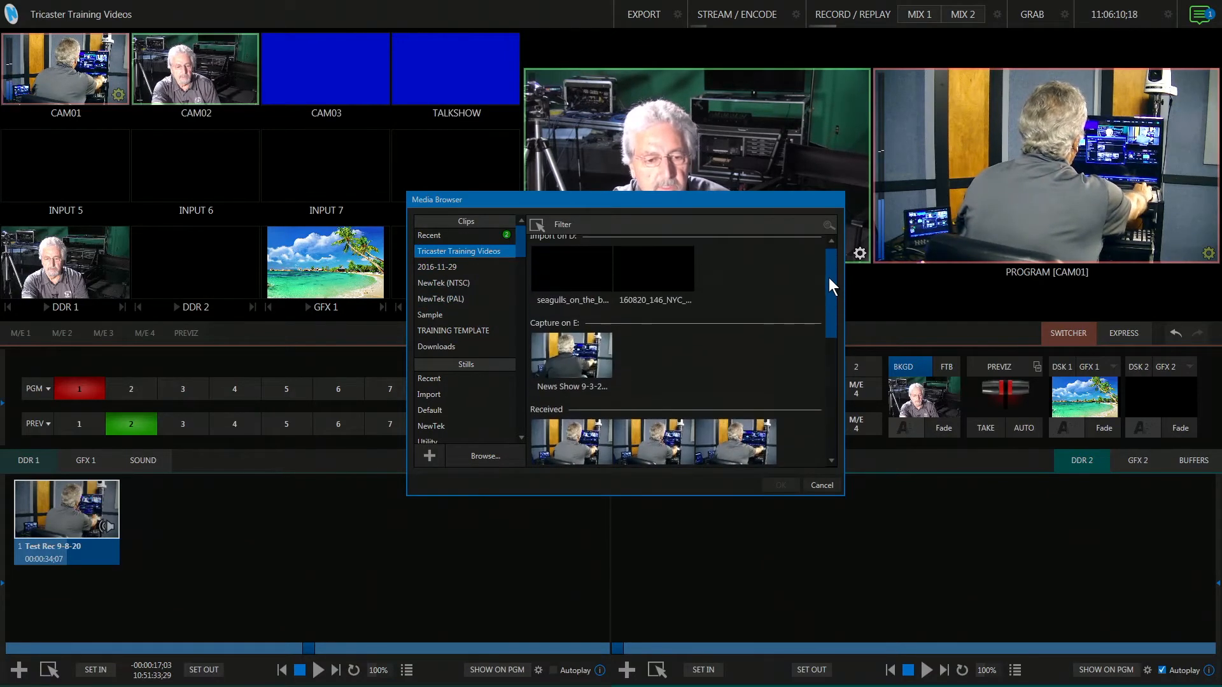
pyautogui.scroll(-3)
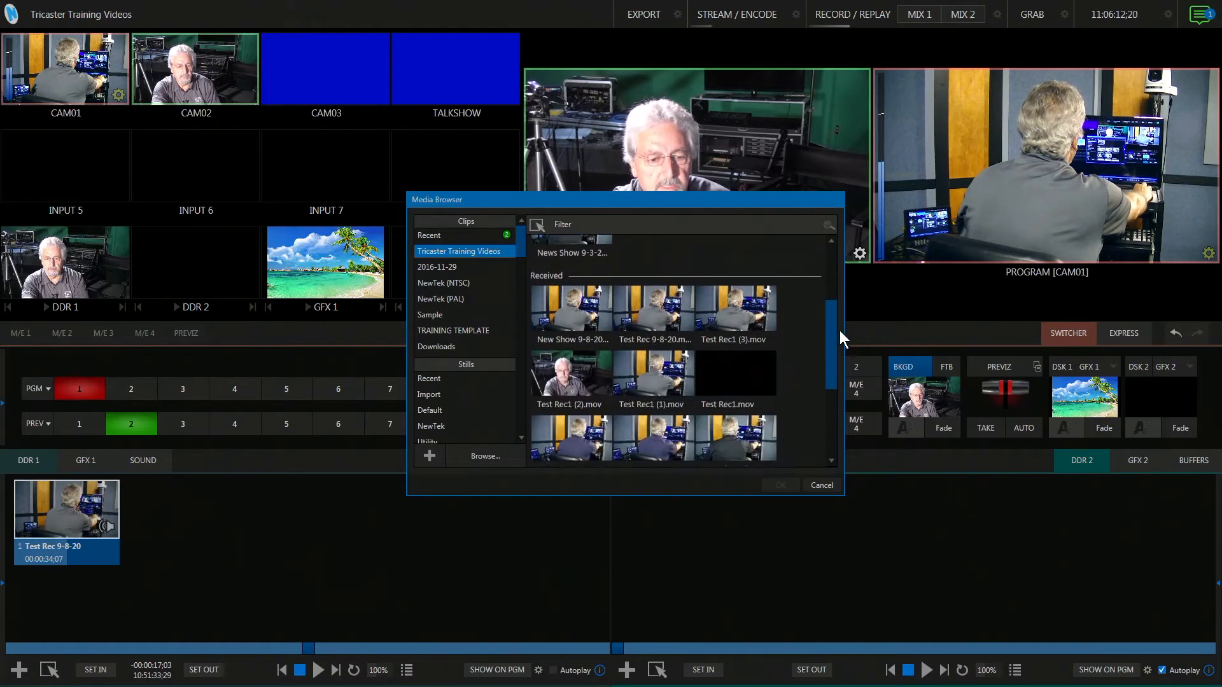
pyautogui.scroll(-3)
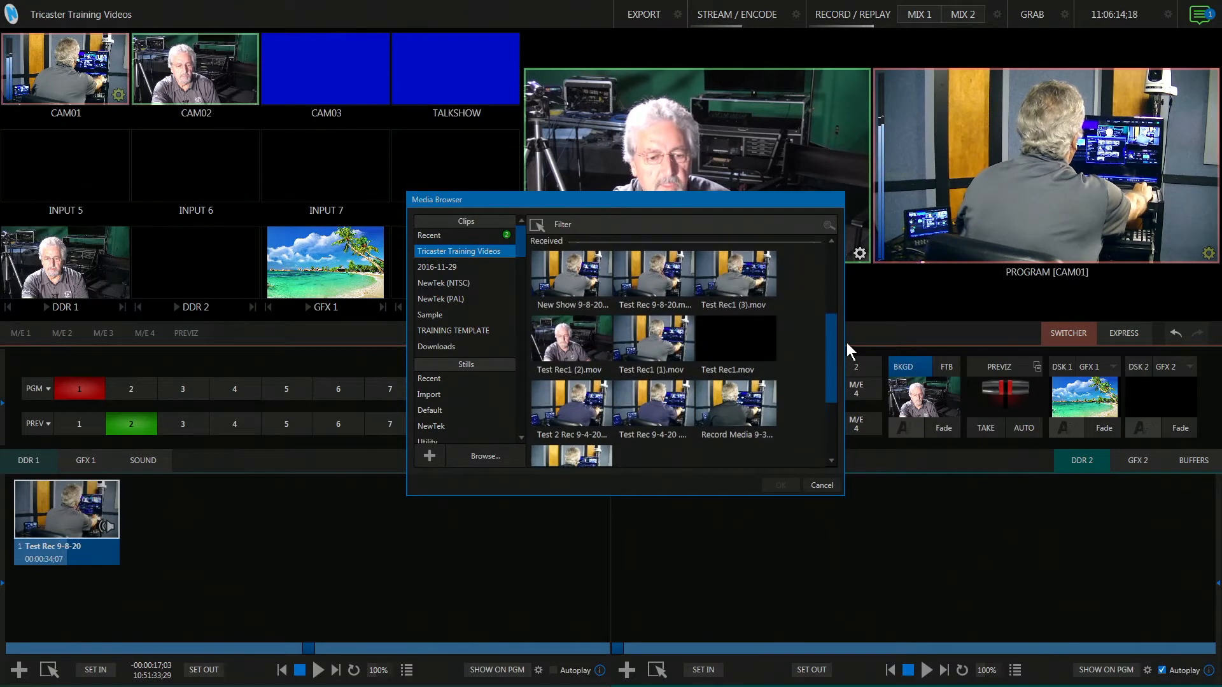
pyautogui.moveTo(557, 281)
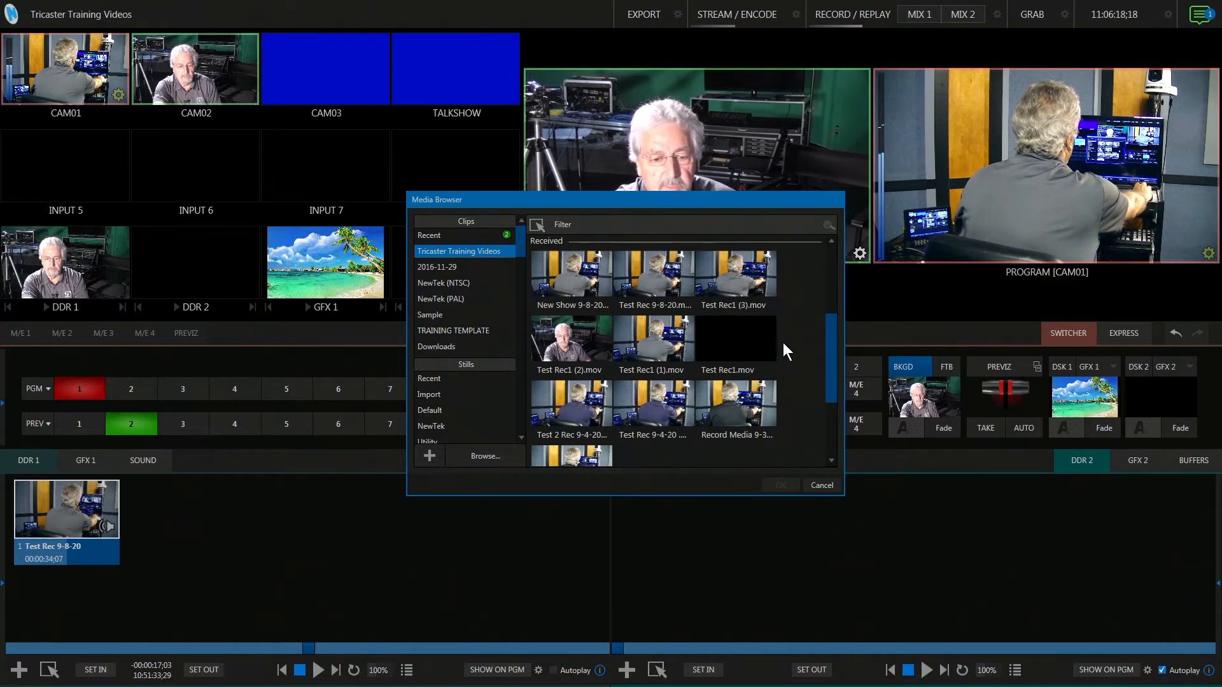
pyautogui.moveTo(841, 368)
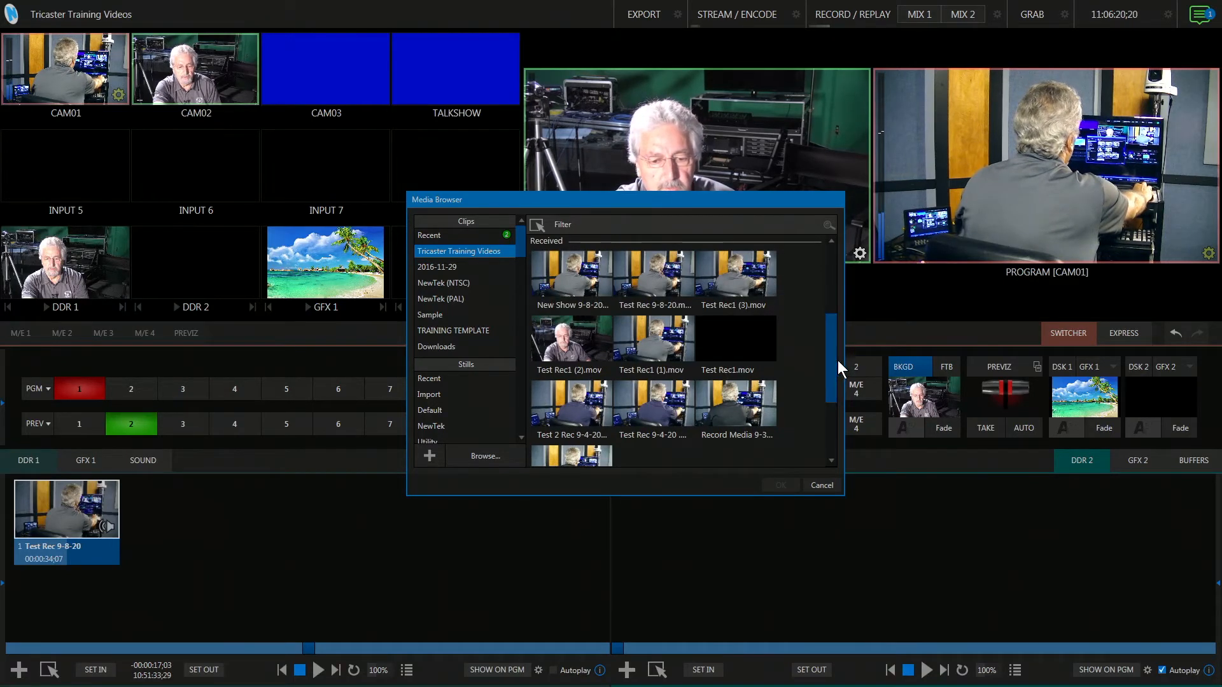
pyautogui.scroll(3)
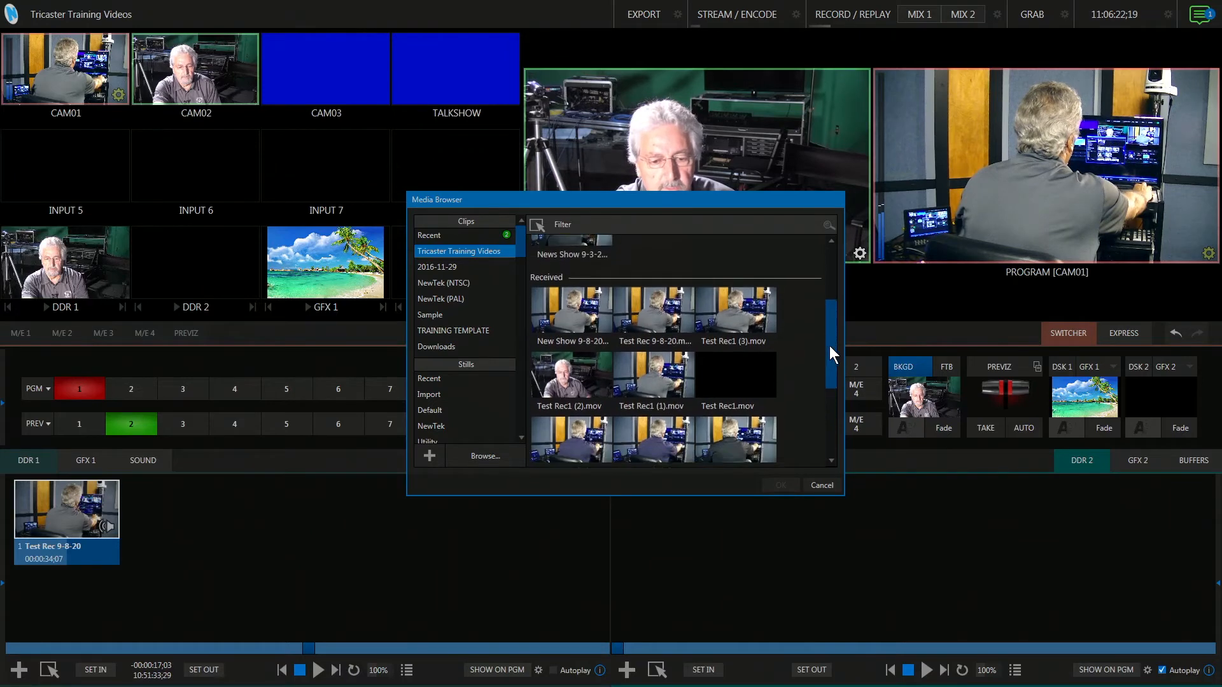
pyautogui.scroll(-3)
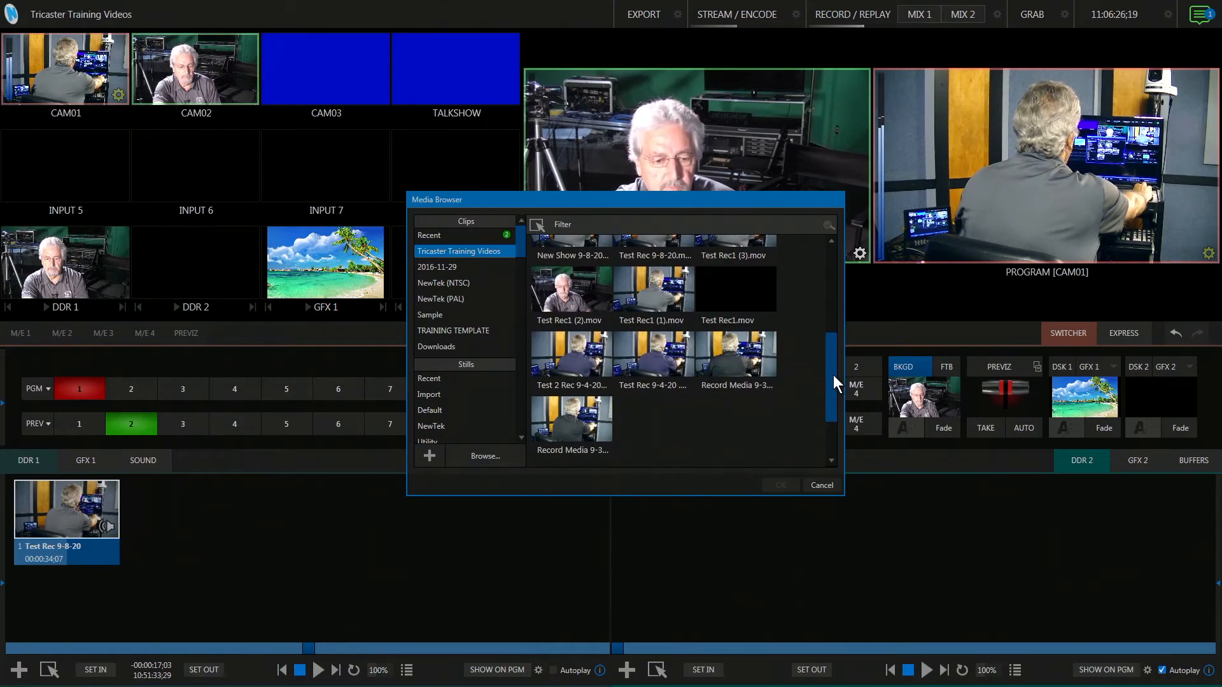
pyautogui.scroll(3)
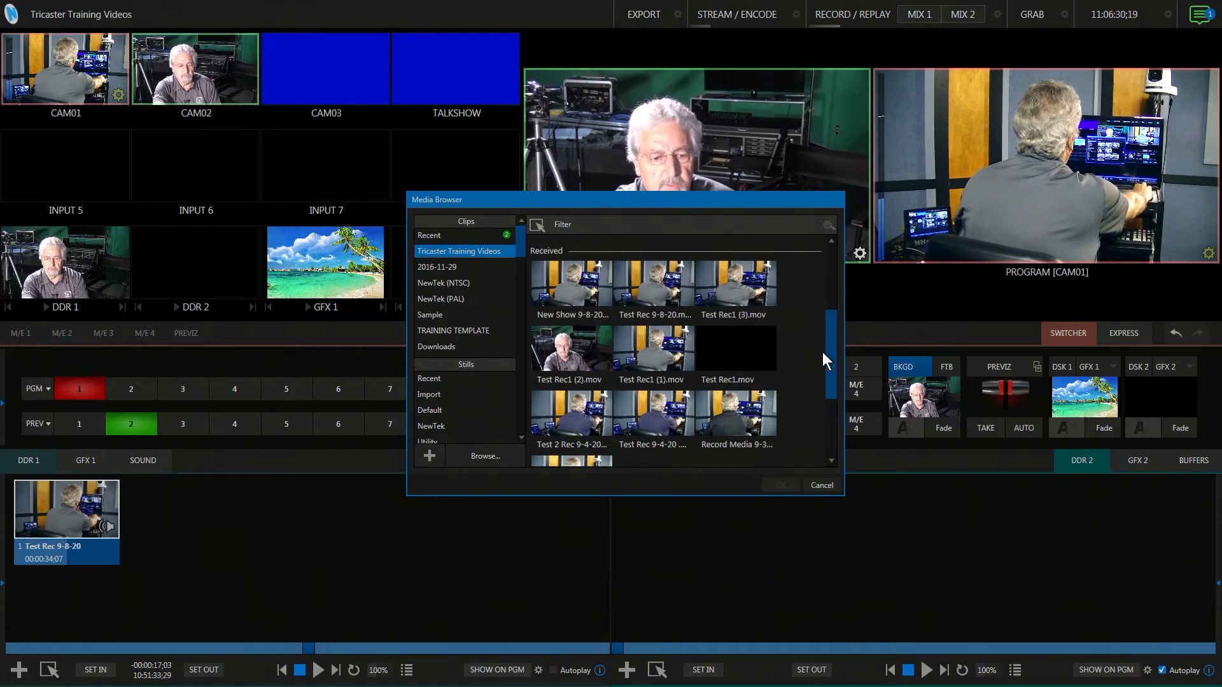
pyautogui.moveTo(570, 349)
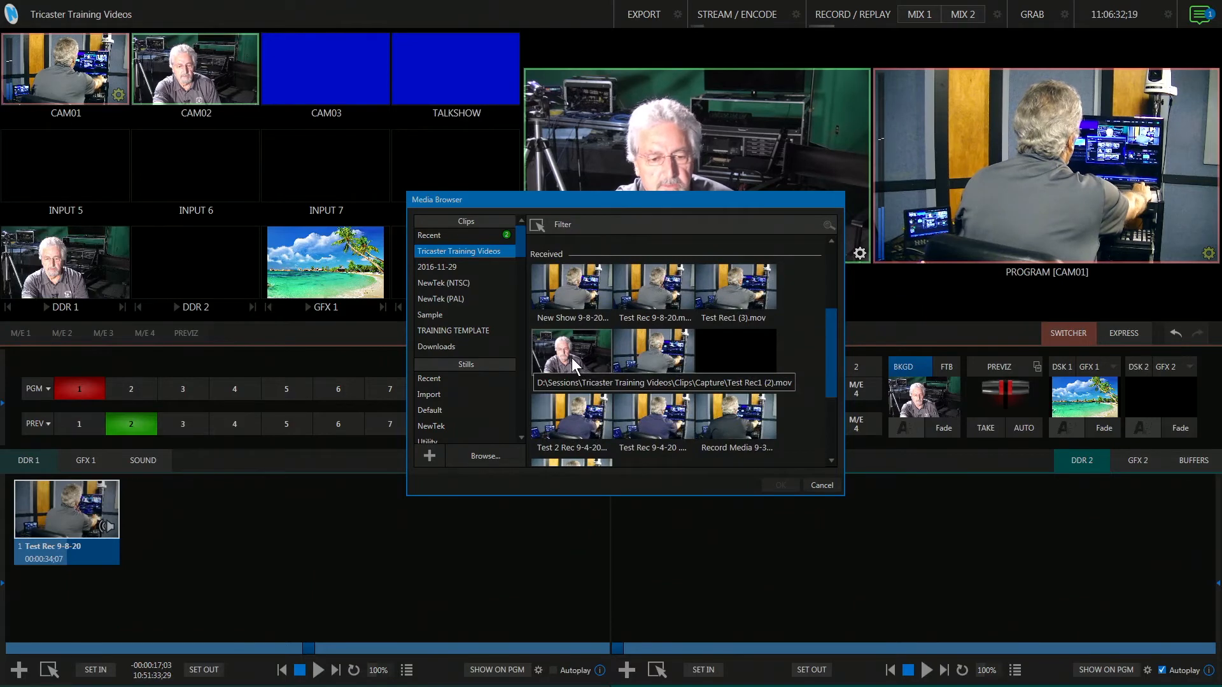
pyautogui.click(571, 352)
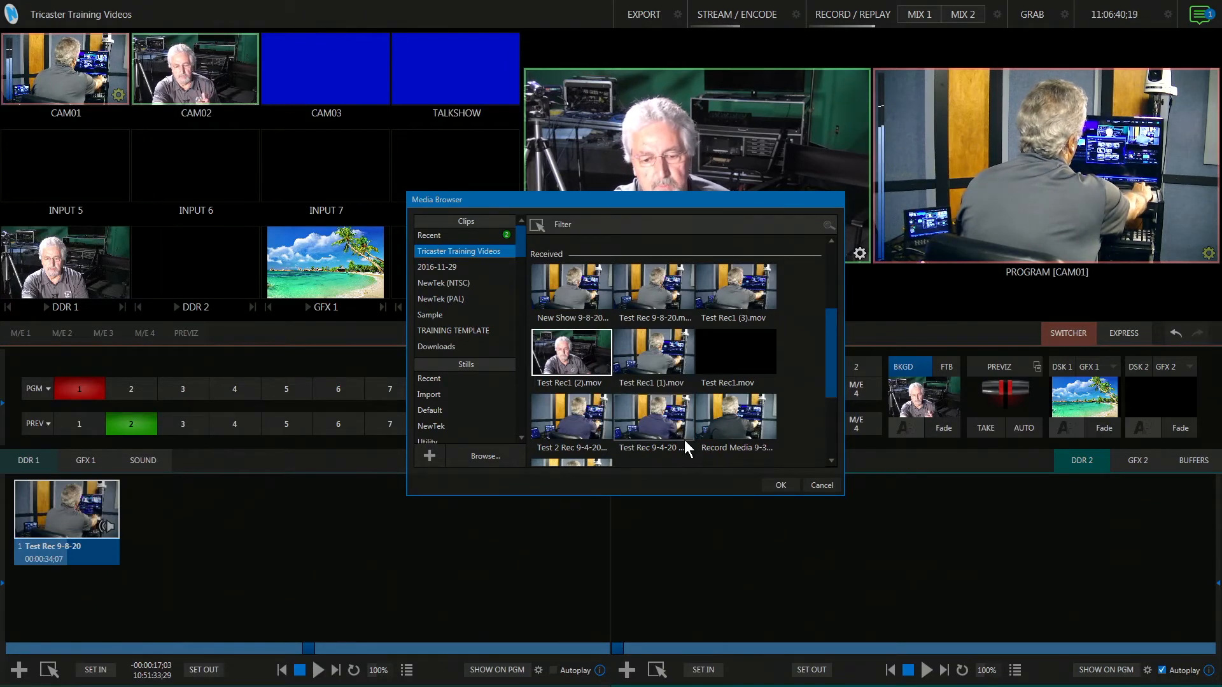
pyautogui.click(779, 485)
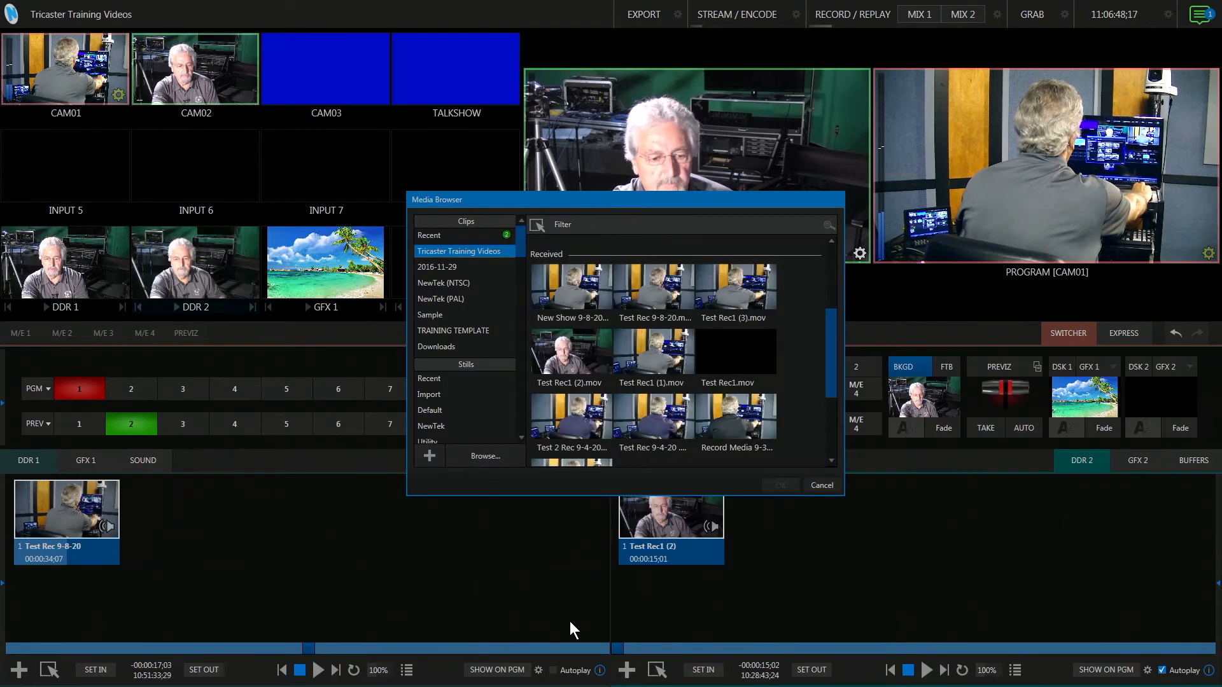
# Check that F:\Capture contains ExtRec1 9-8-20, then cancel the file picker and Media Browser.
pyautogui.click(484, 456)
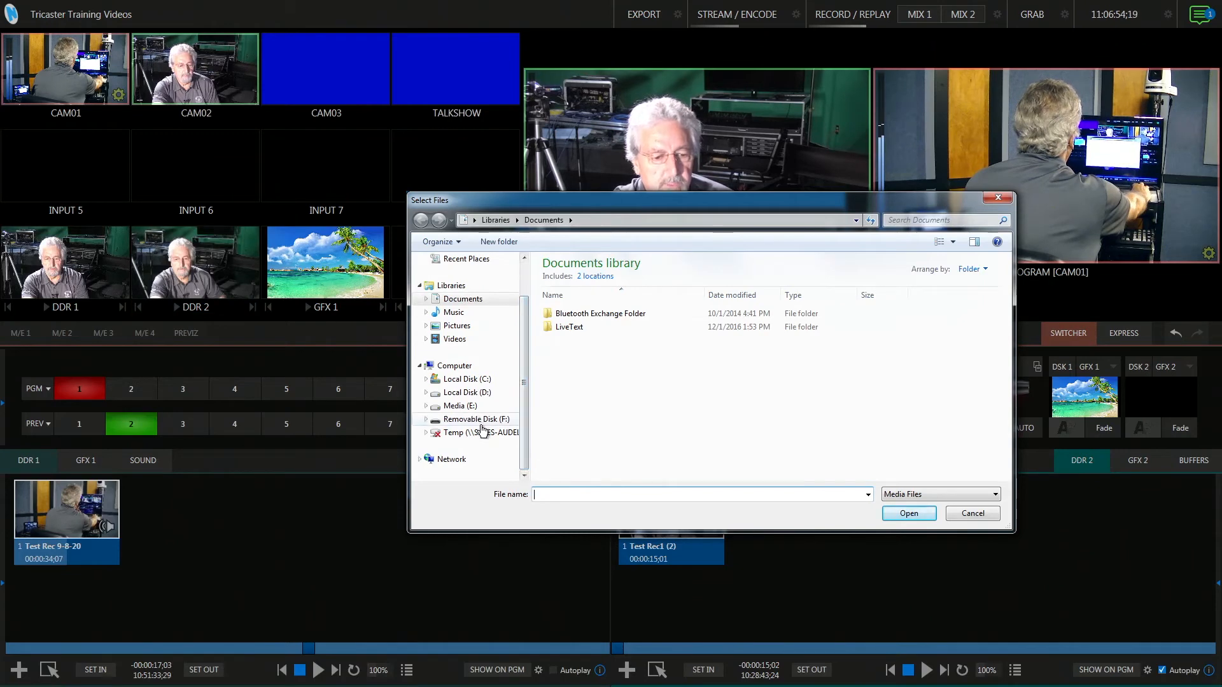
pyautogui.click(476, 420)
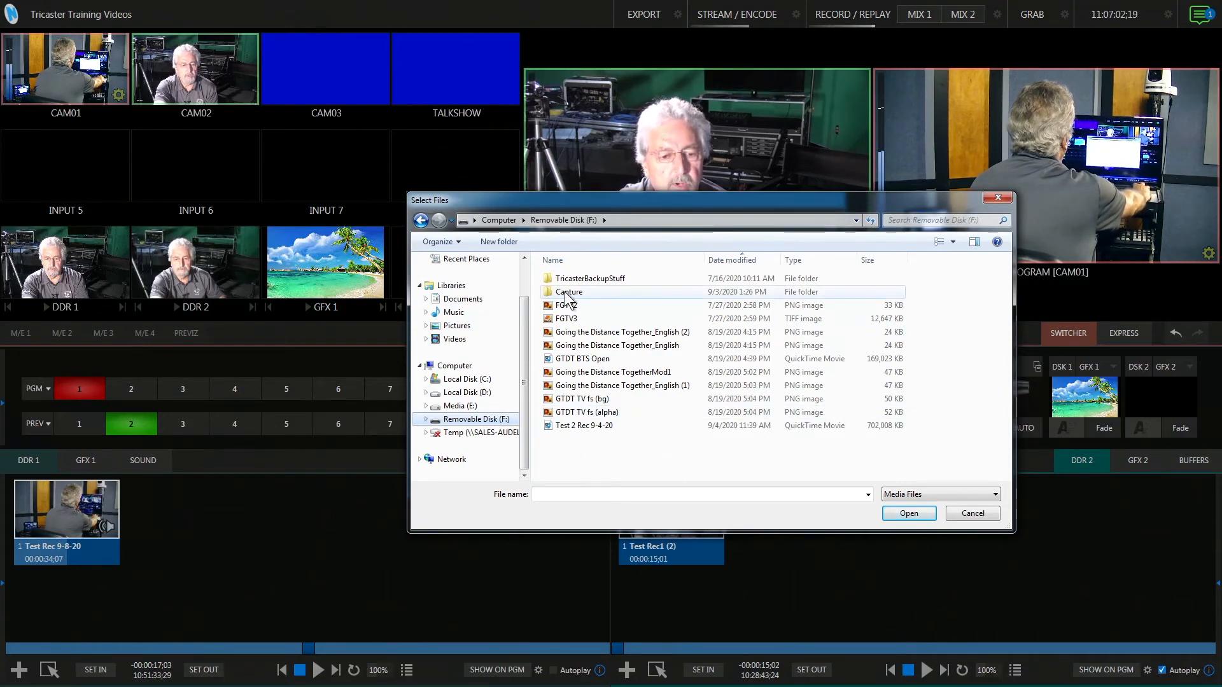
pyautogui.click(569, 291)
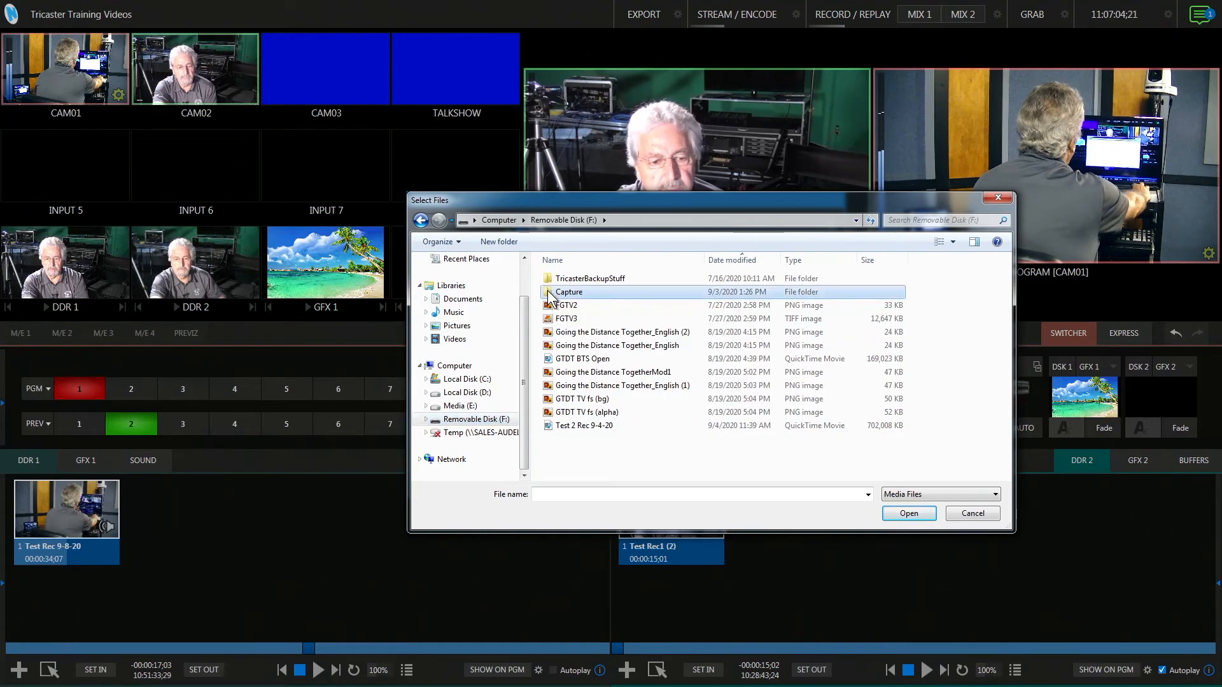
pyautogui.doubleClick(569, 292)
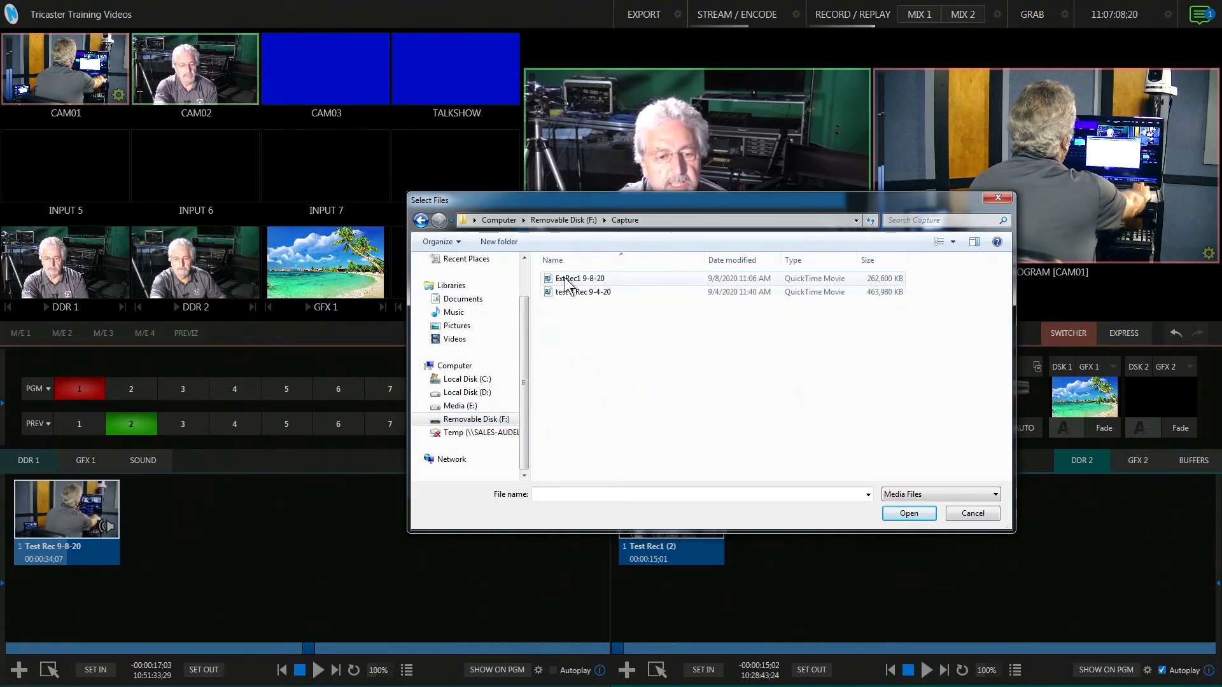
pyautogui.moveTo(678, 284)
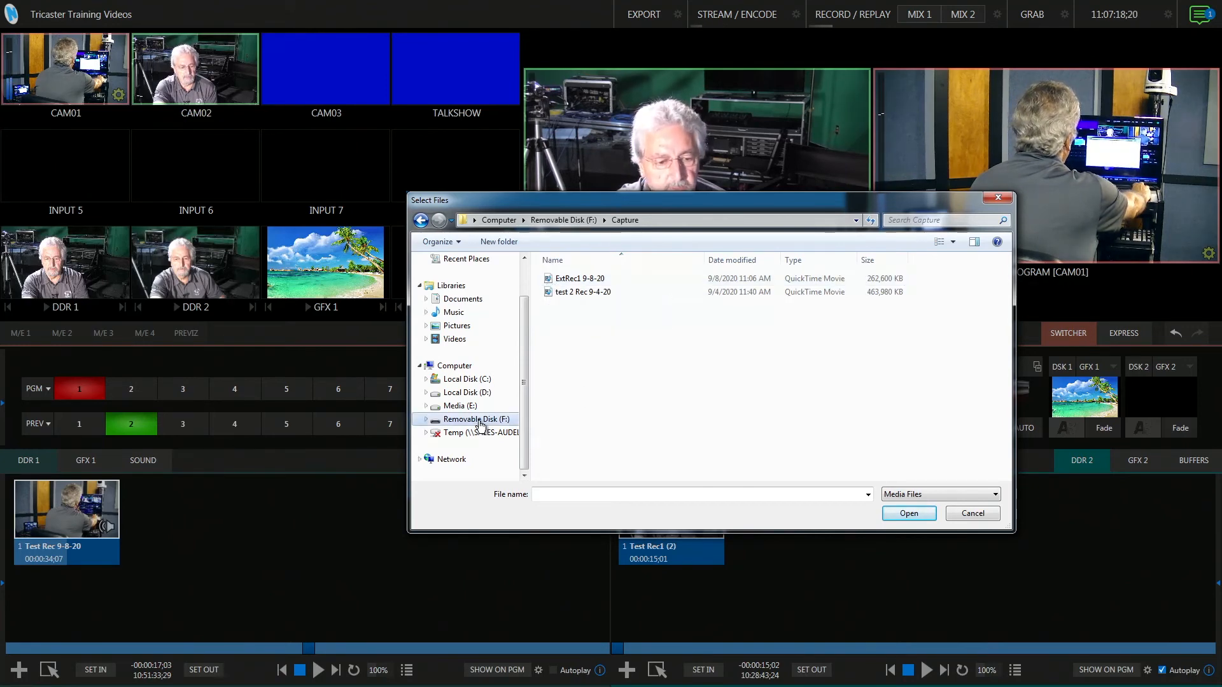
pyautogui.moveTo(777, 450)
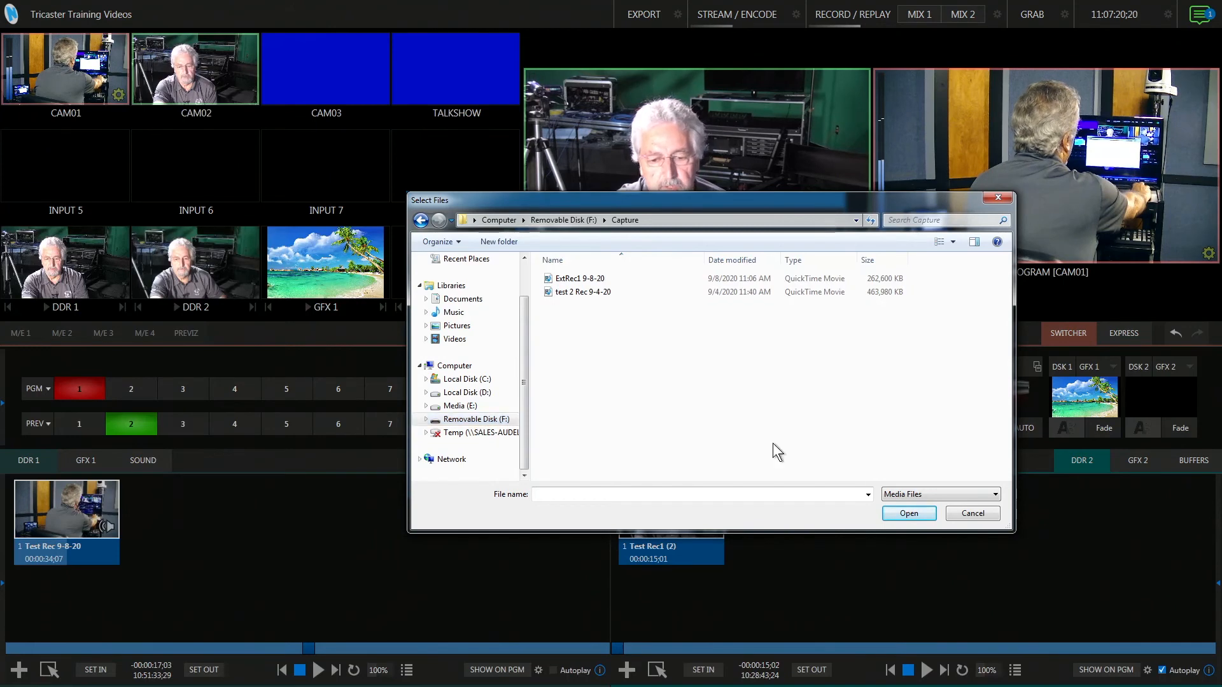
pyautogui.moveTo(909, 514)
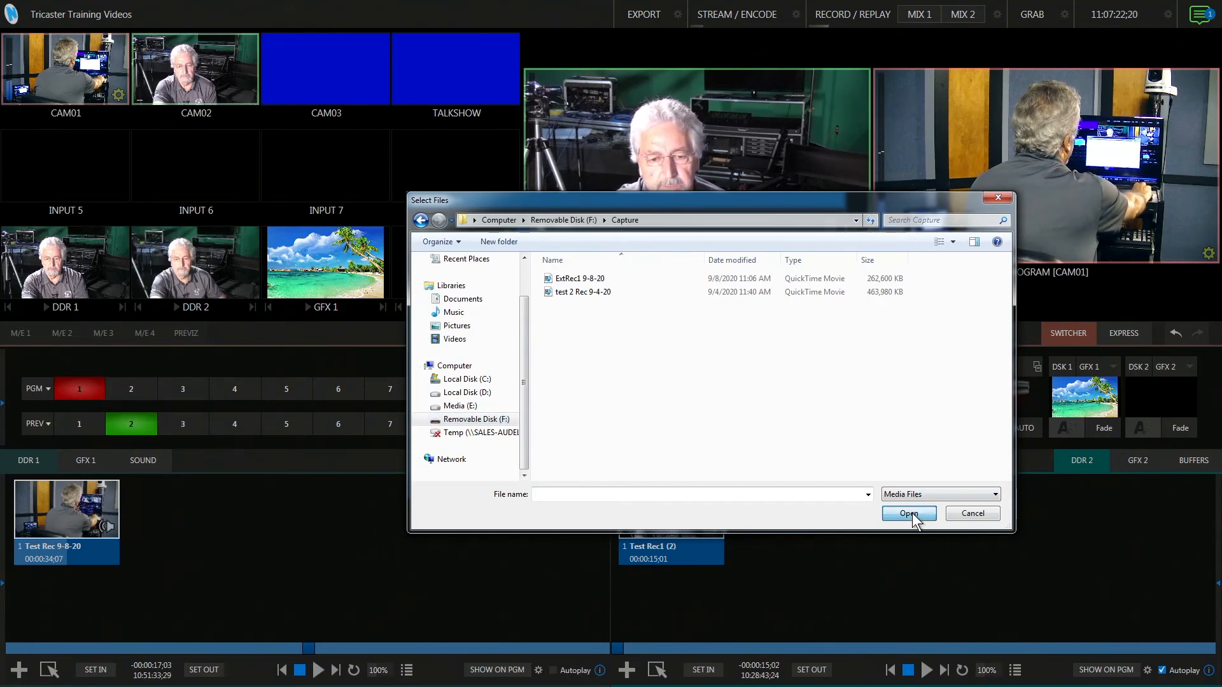
pyautogui.moveTo(972, 514)
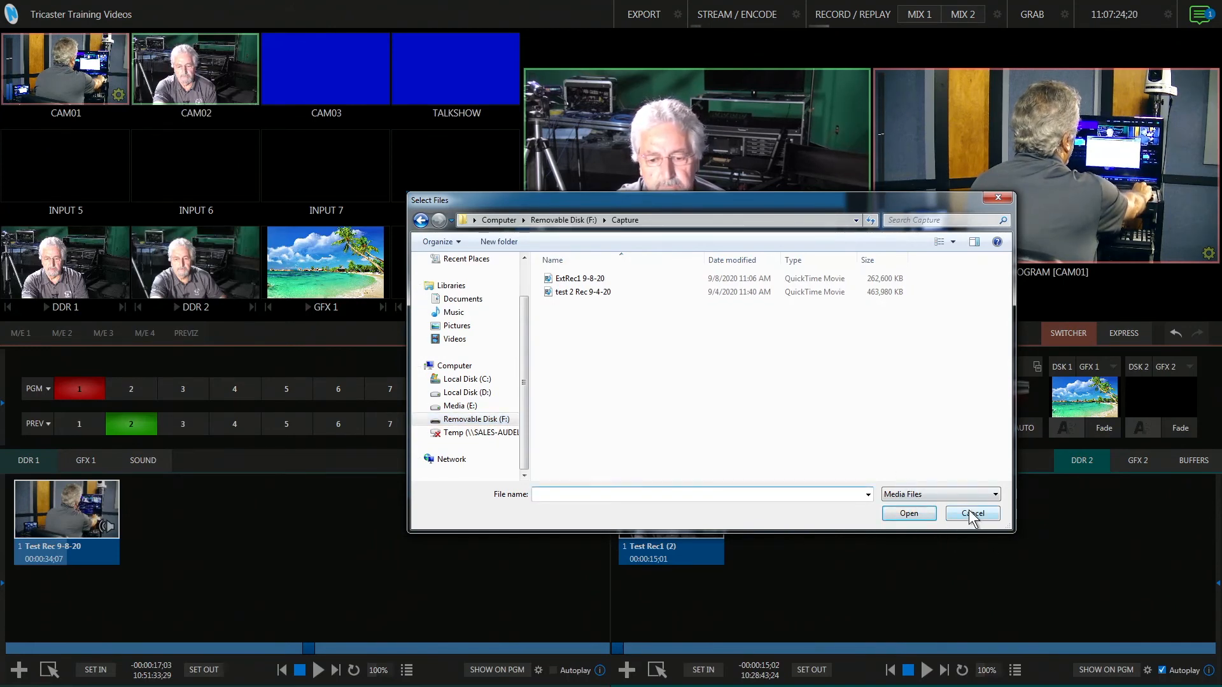
pyautogui.click(972, 513)
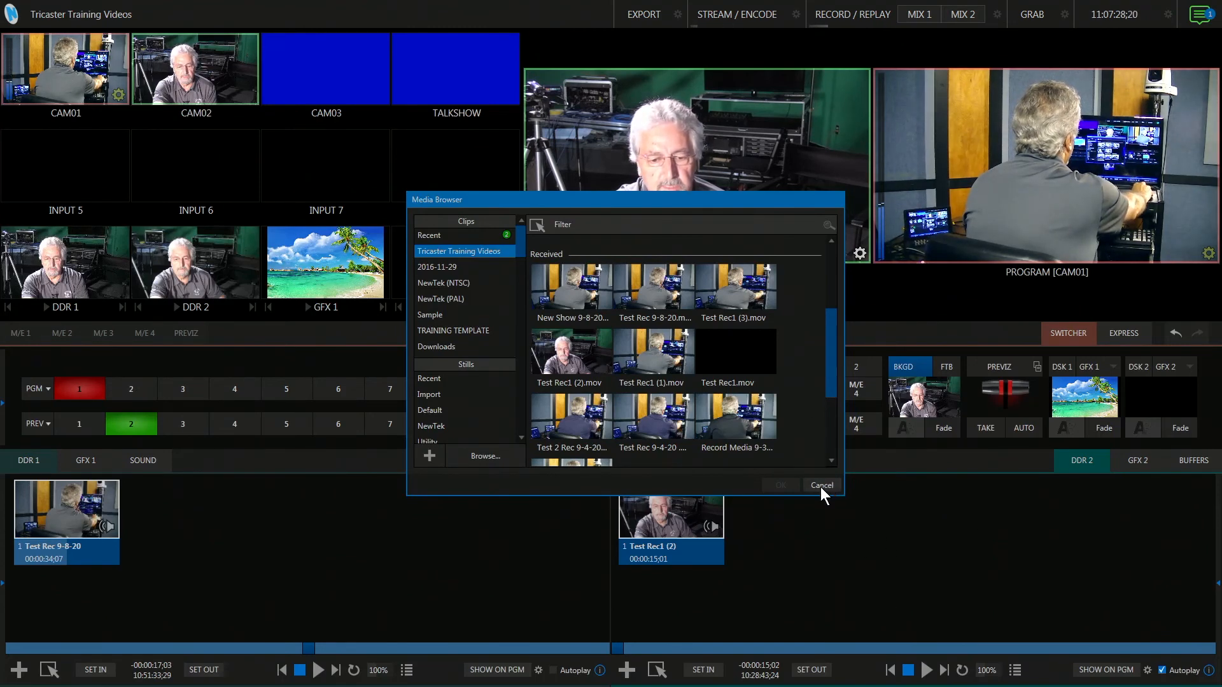
pyautogui.click(821, 485)
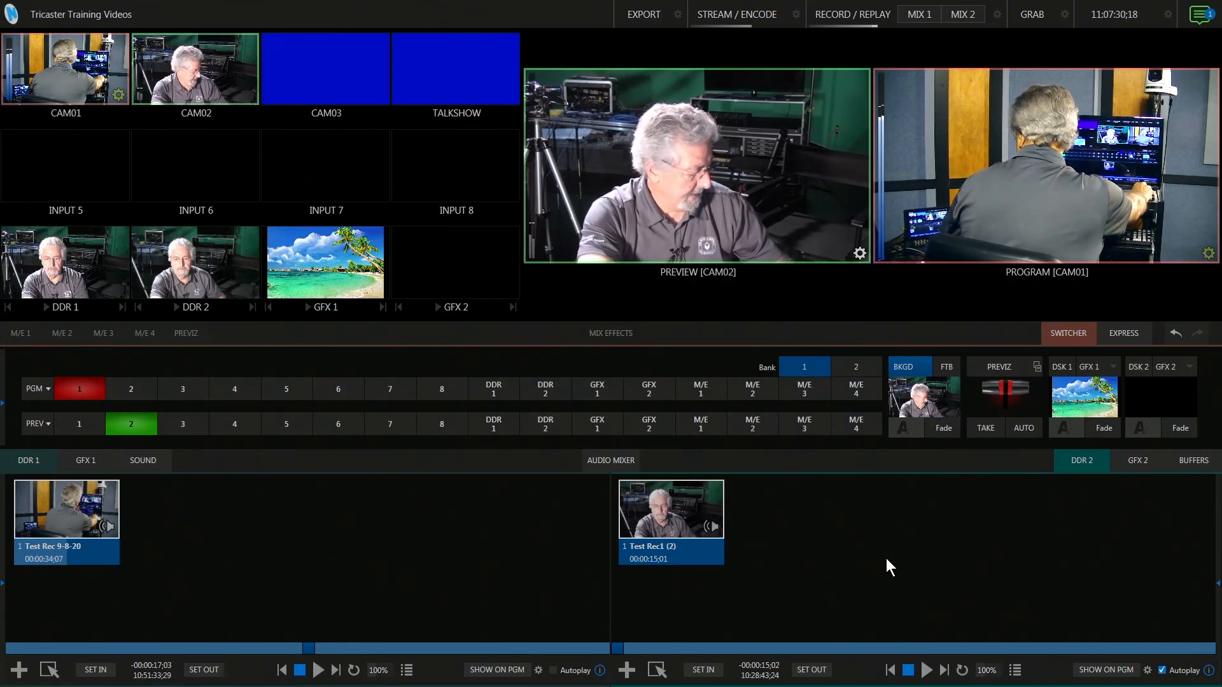